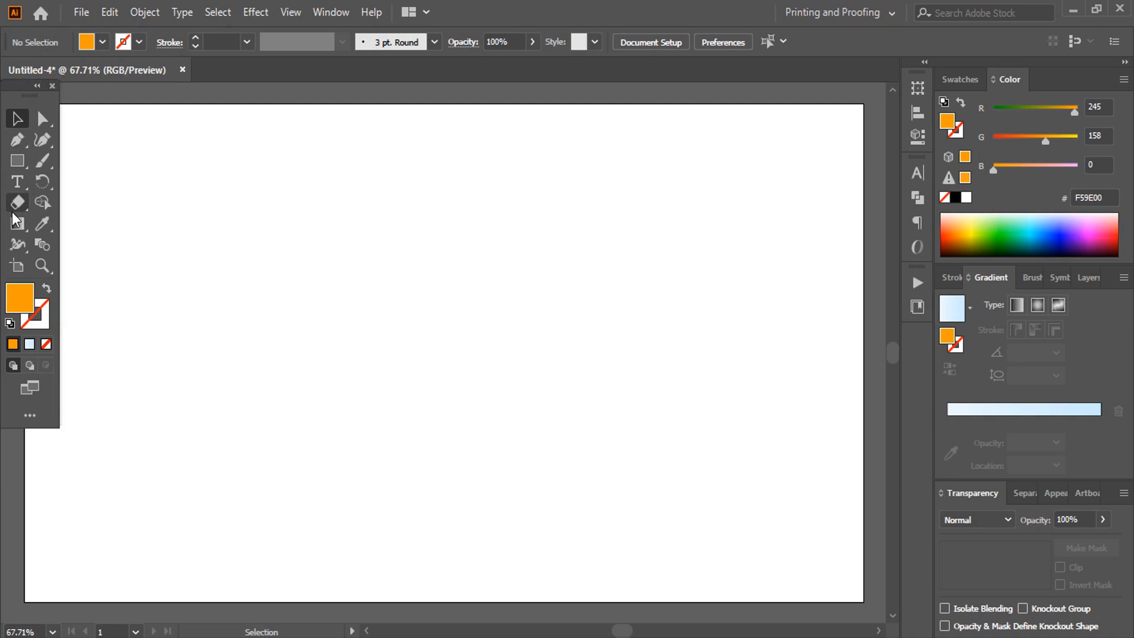
Step: Draw an orange rectangle near the top left and round its corners with the live corner widget
{"action": "left_click", "coordinate": [16, 160]}
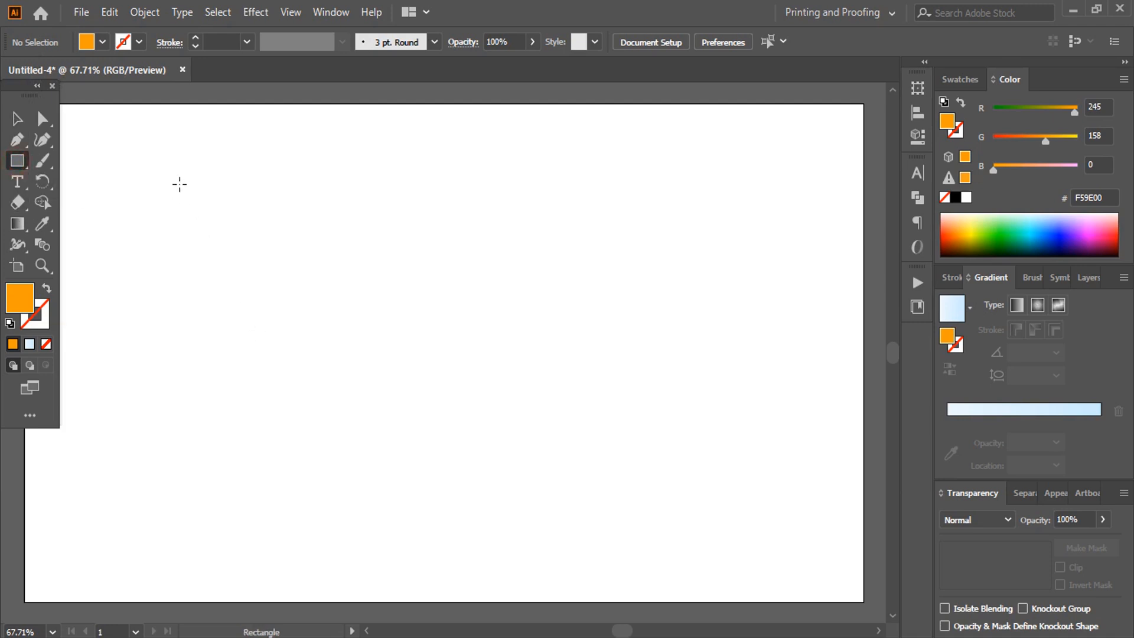
{"action": "left_click_drag", "start_coordinate": [180, 184], "coordinate": [322, 271]}
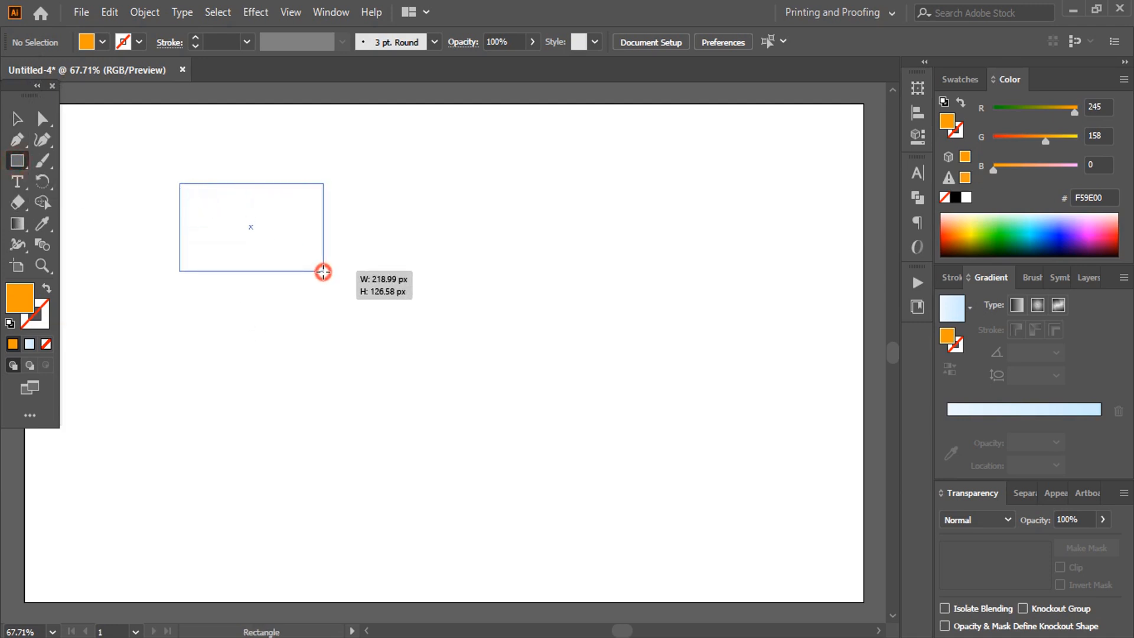
{"action": "left_click_drag", "start_coordinate": [180, 183], "coordinate": [324, 272]}
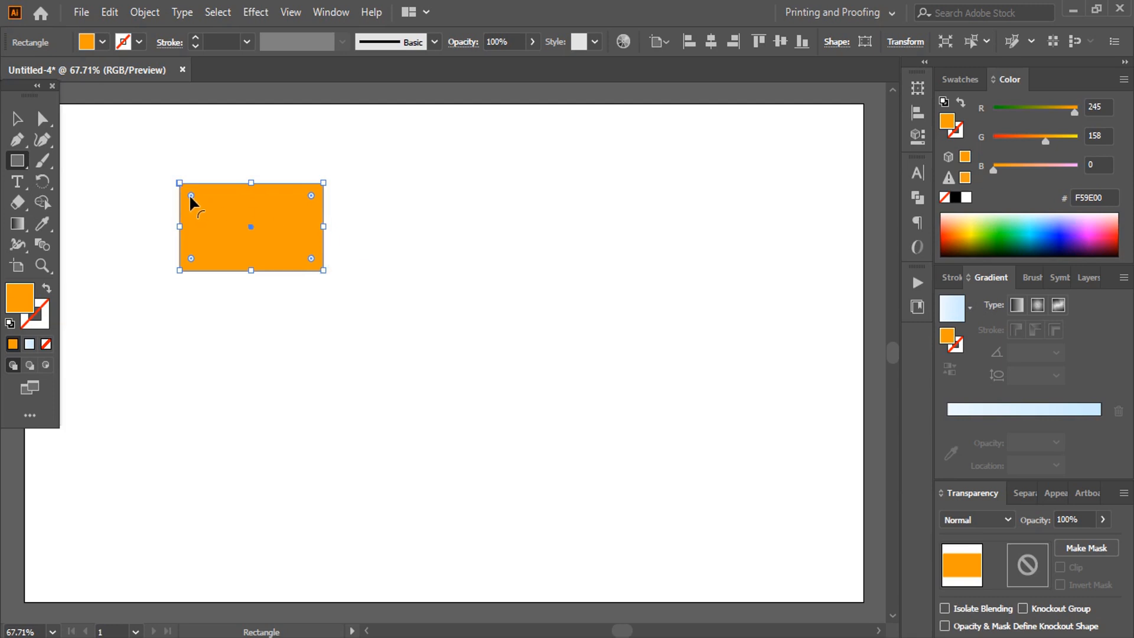
{"action": "left_click_drag", "start_coordinate": [197, 195], "coordinate": [206, 210]}
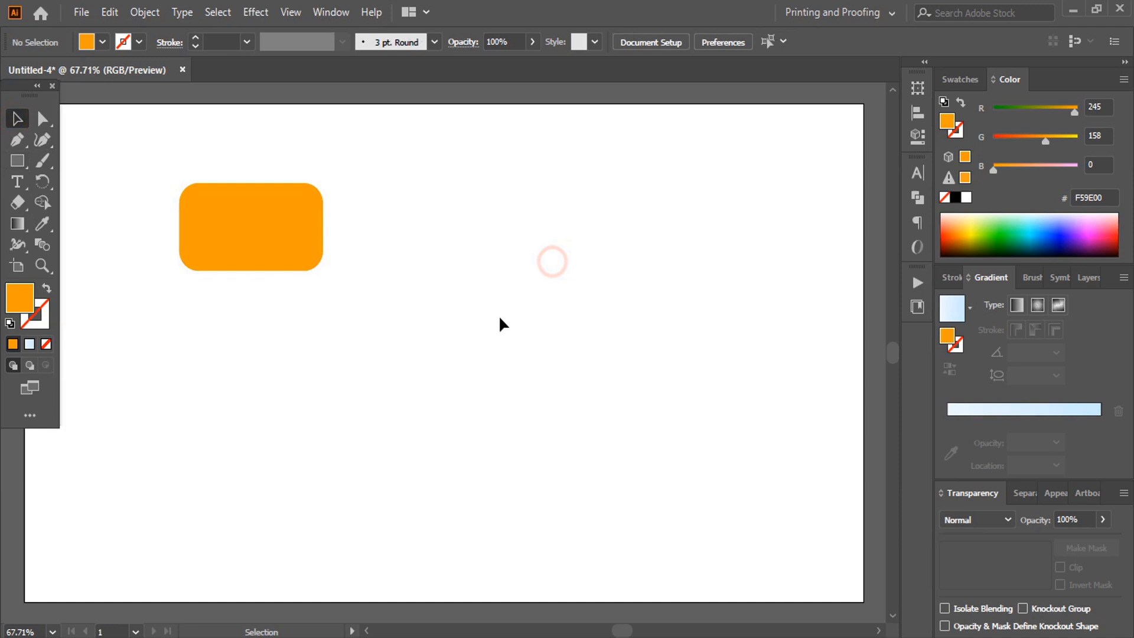
Step: Duplicate the rounded rectangle below the original and fill the copy black
{"action": "left_click_drag", "start_coordinate": [250, 226], "coordinate": [291, 284]}
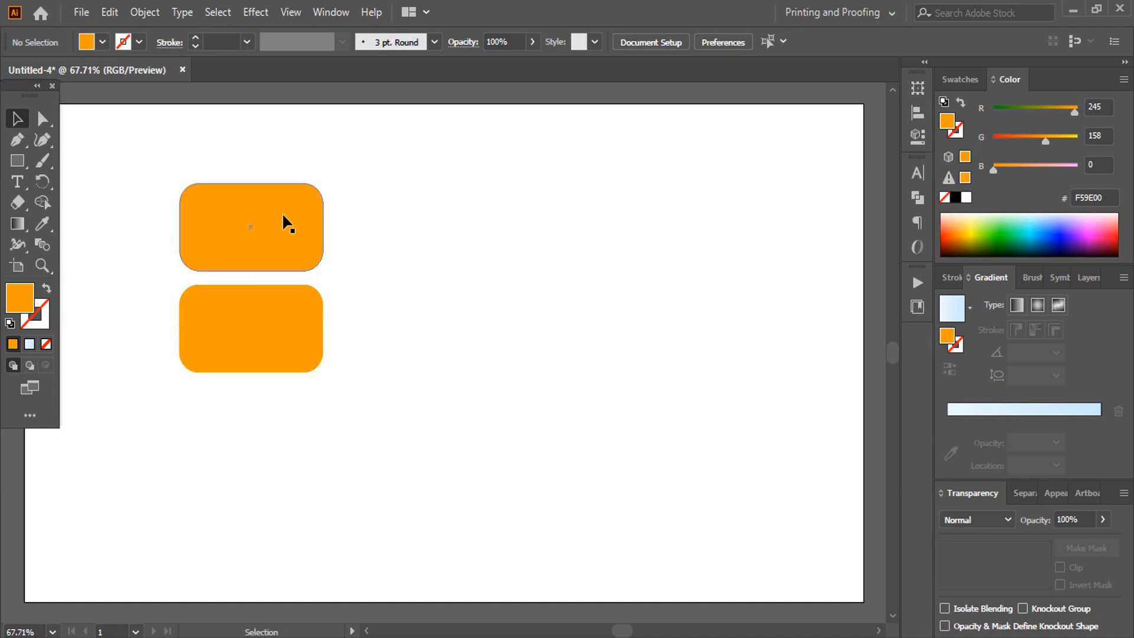
{"action": "left_click", "coordinate": [250, 226]}
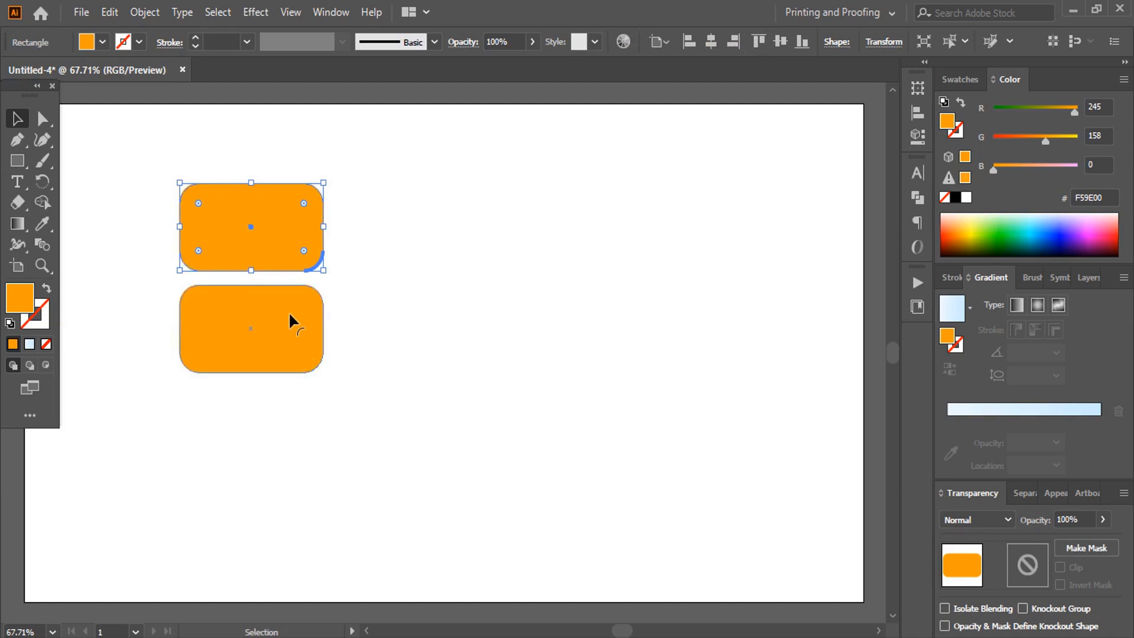
{"action": "left_click", "coordinate": [251, 327]}
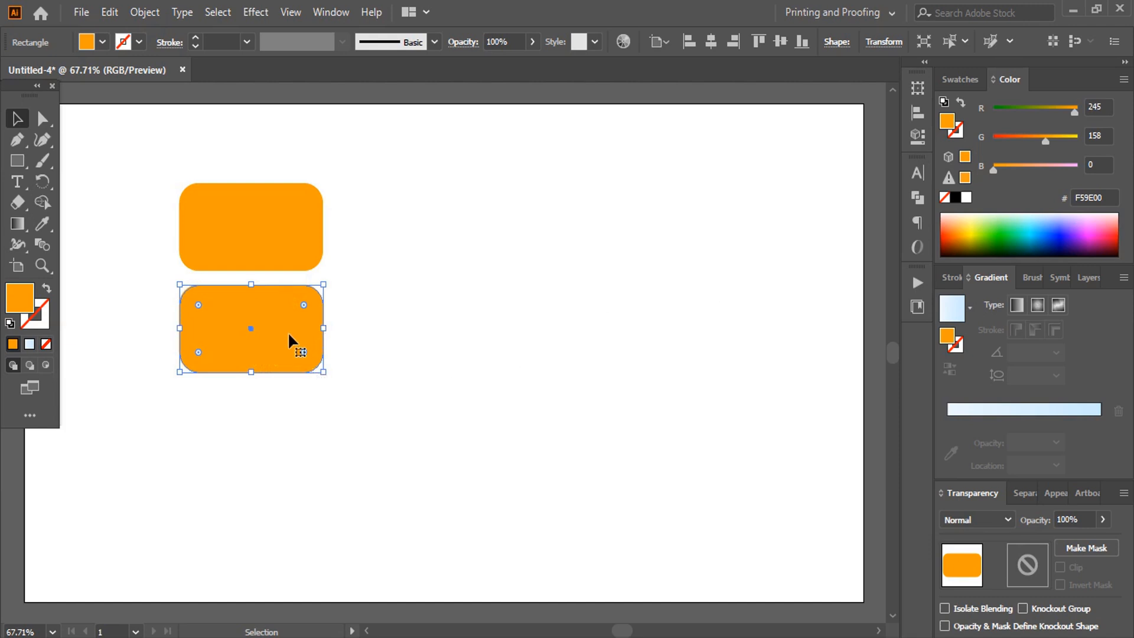
{"action": "mouse_move", "coordinate": [281, 333]}
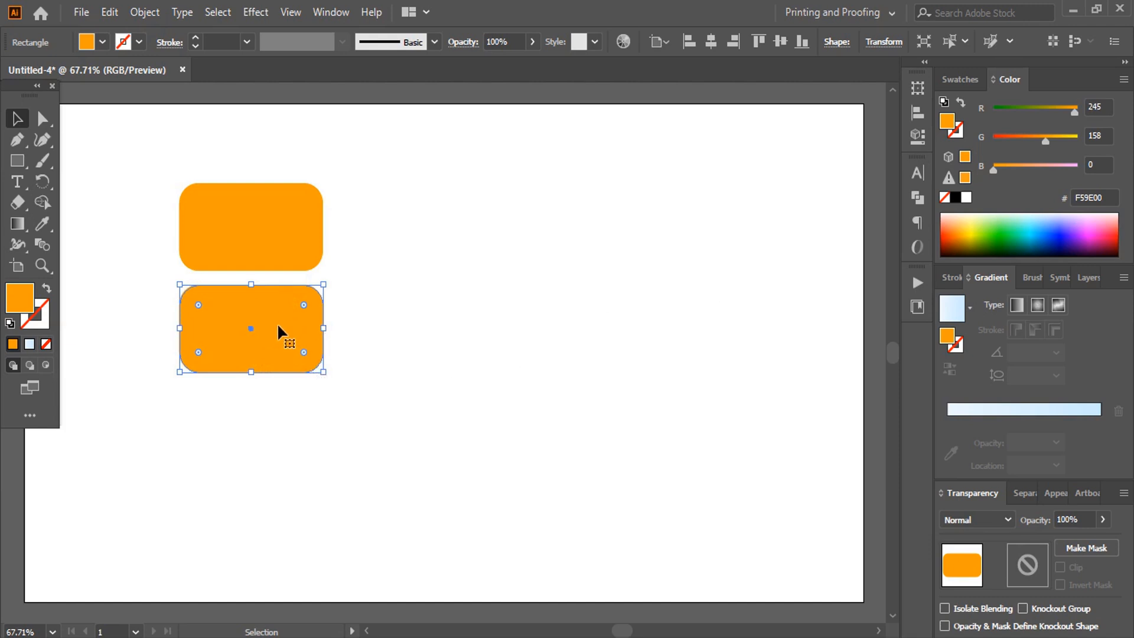
{"action": "left_click", "coordinate": [12, 343]}
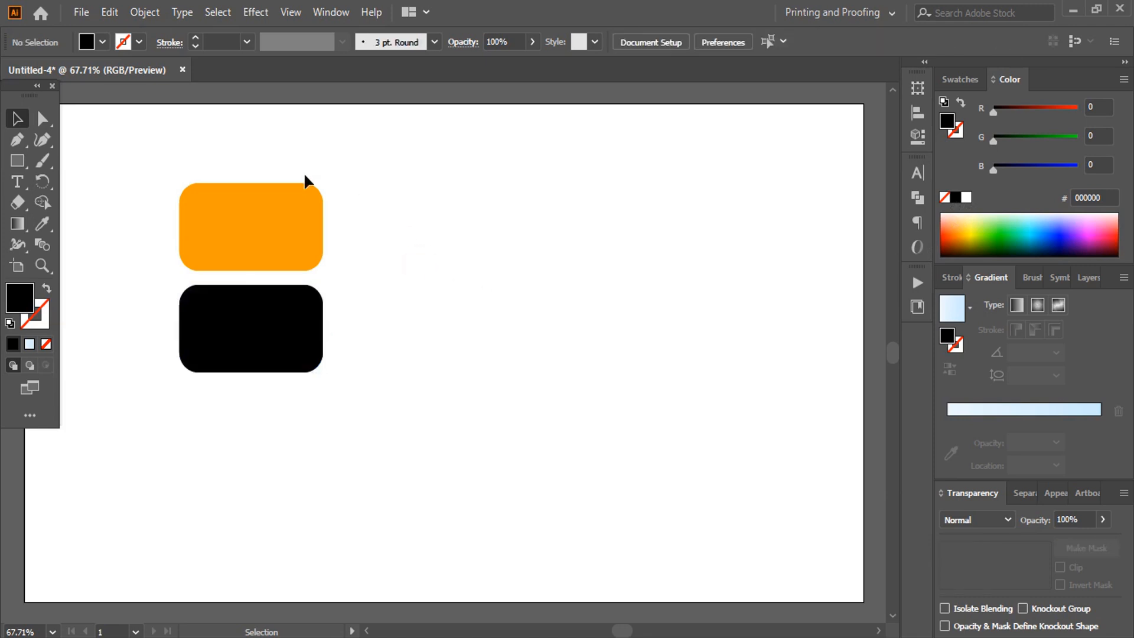
Step: Unite the black rounded rectangle via Pathfinder so it becomes a plain path
{"action": "left_click", "coordinate": [250, 318]}
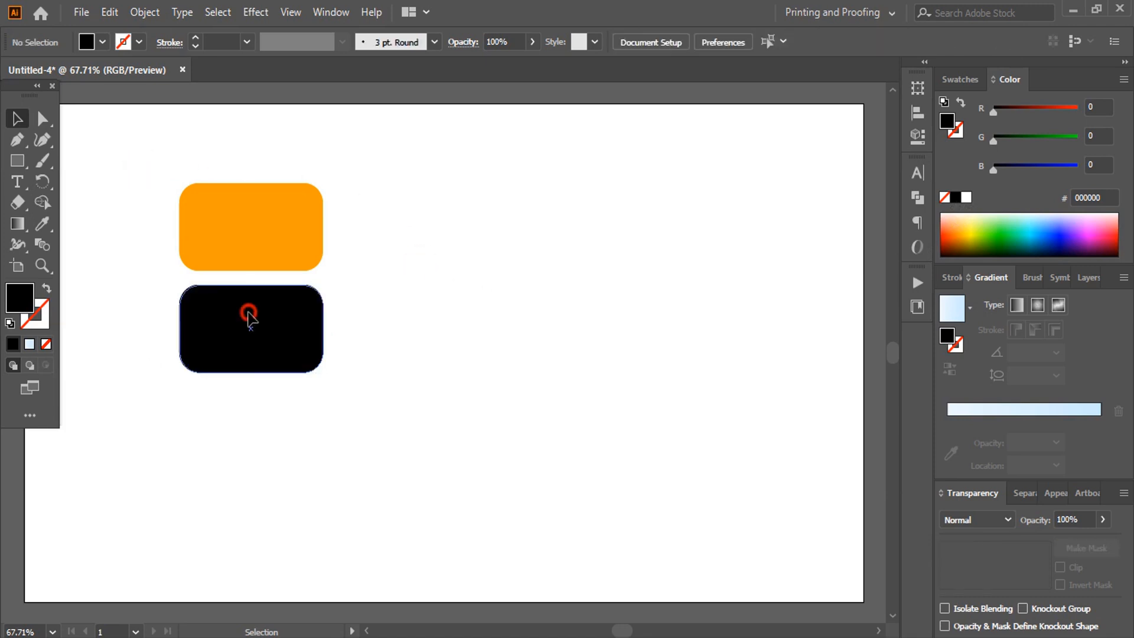
{"action": "left_click", "coordinate": [251, 328]}
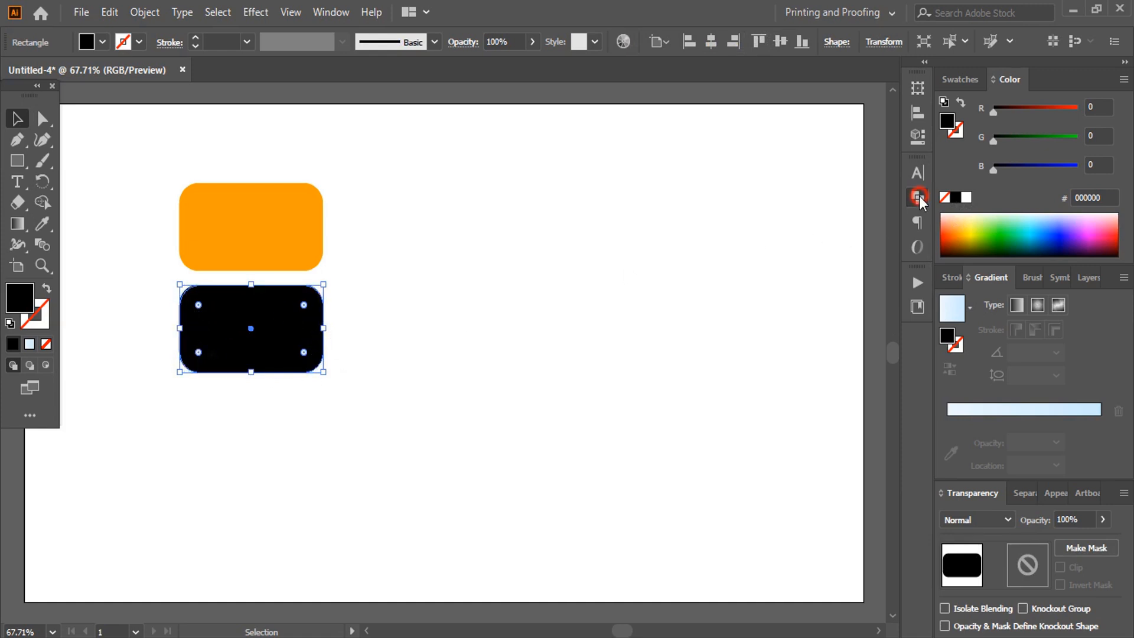
{"action": "left_click", "coordinate": [917, 198]}
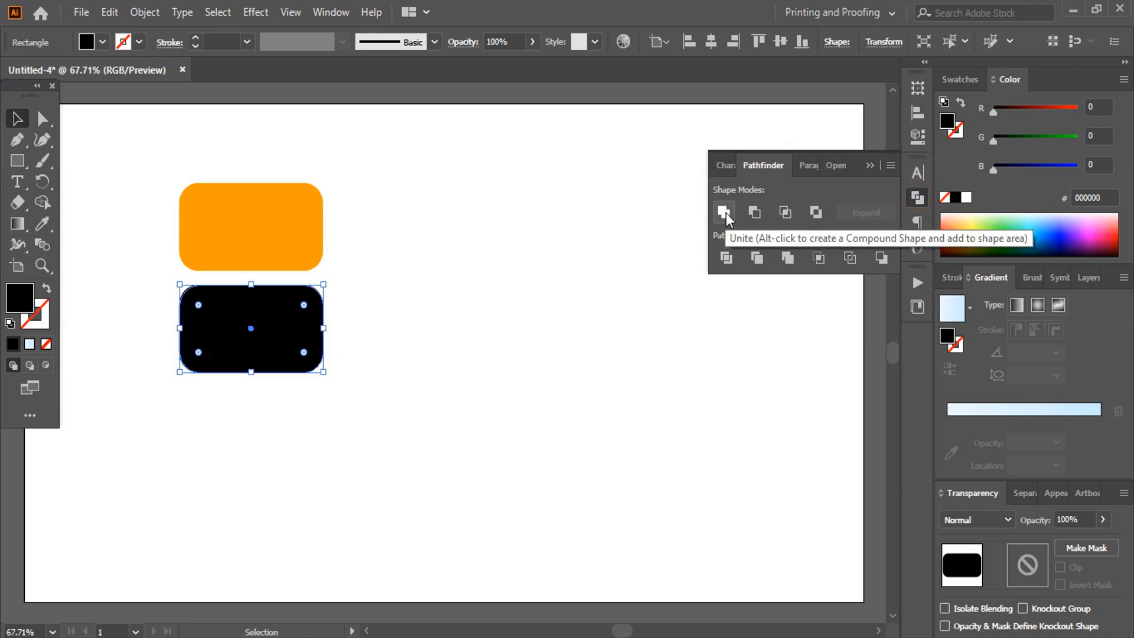
{"action": "left_click", "coordinate": [723, 211]}
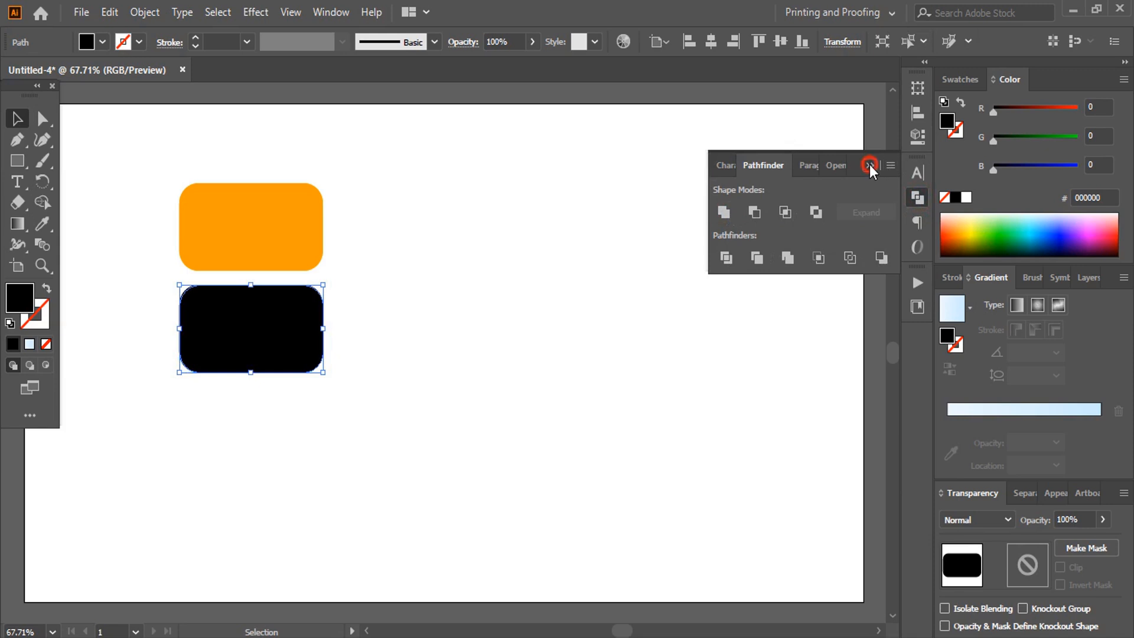
{"action": "left_click", "coordinate": [869, 166]}
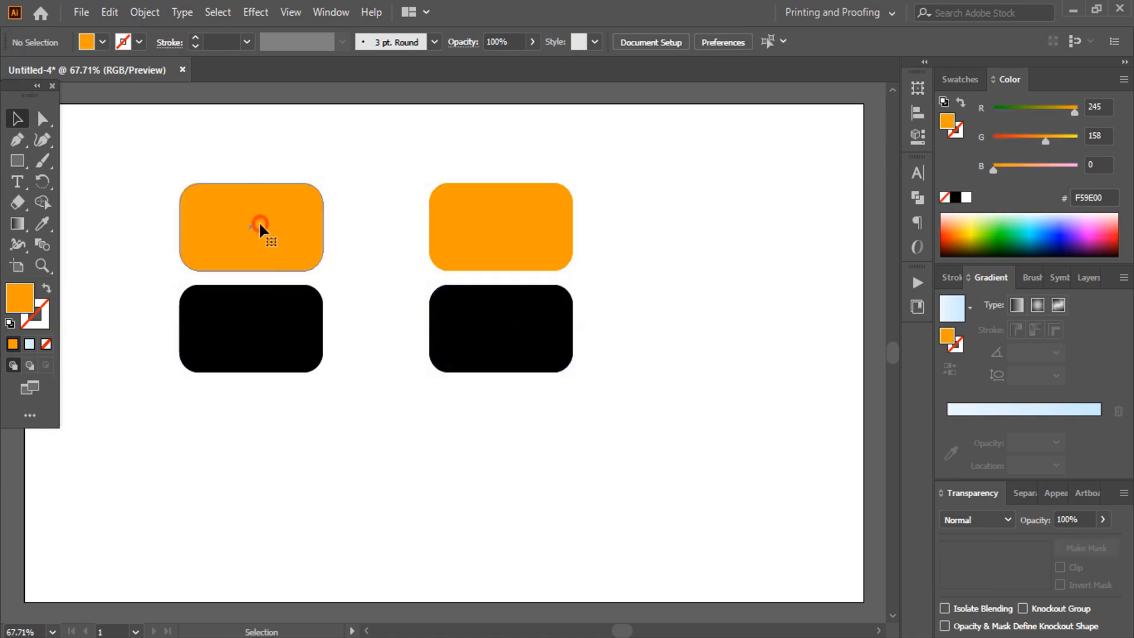
Step: Select the large and small orange and black shapes in turn to compare the pairs
{"action": "left_click", "coordinate": [251, 226]}
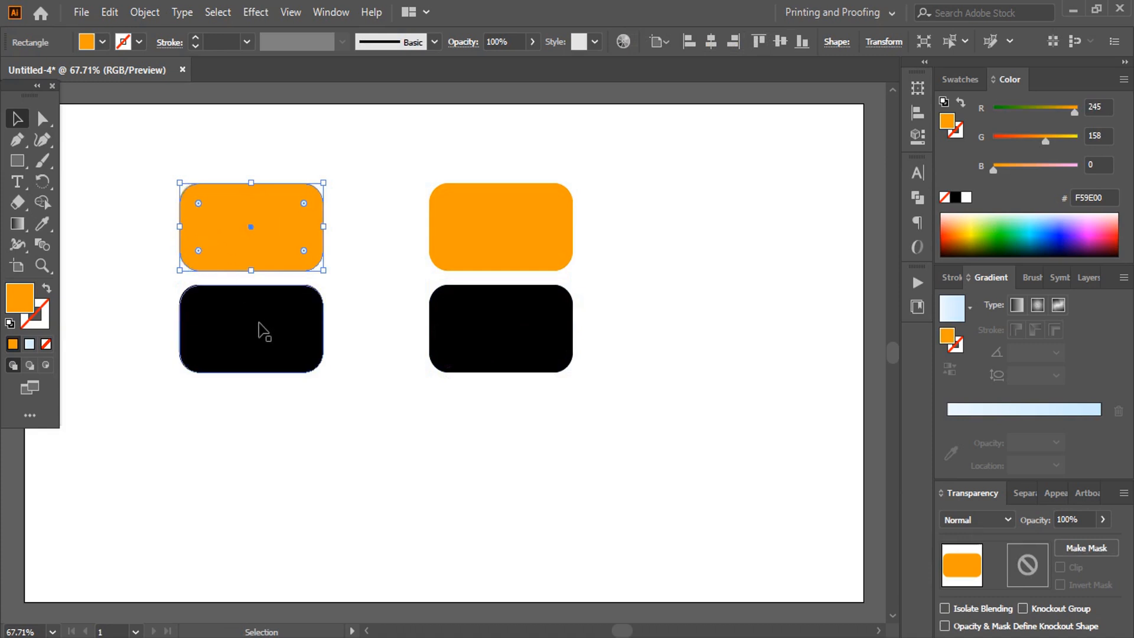
{"action": "left_click", "coordinate": [250, 330]}
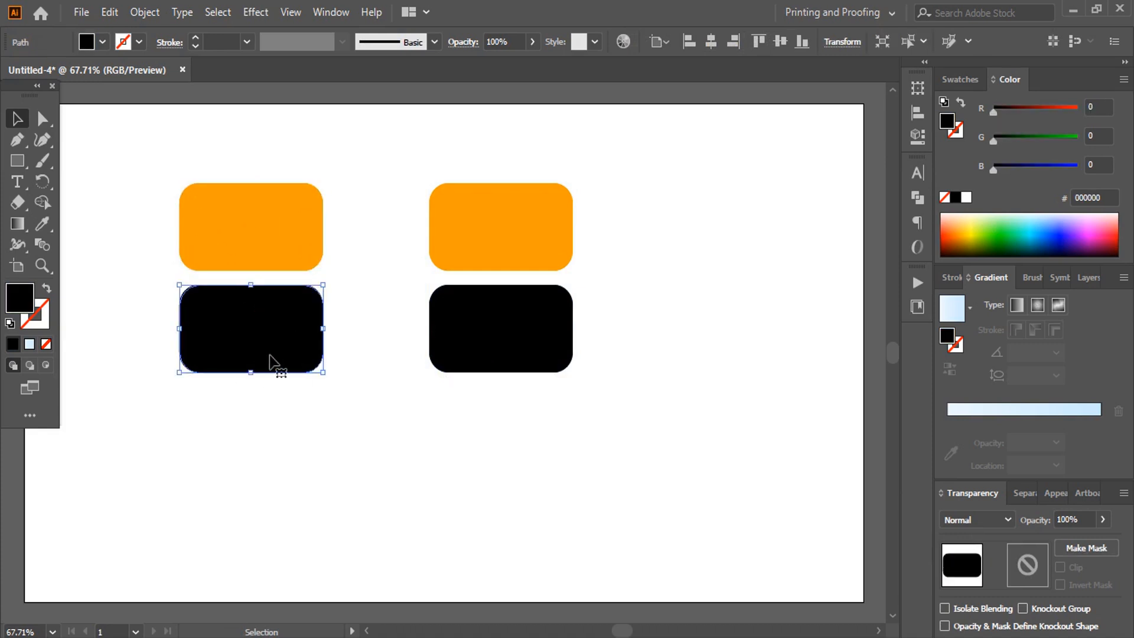
{"action": "mouse_move", "coordinate": [314, 326]}
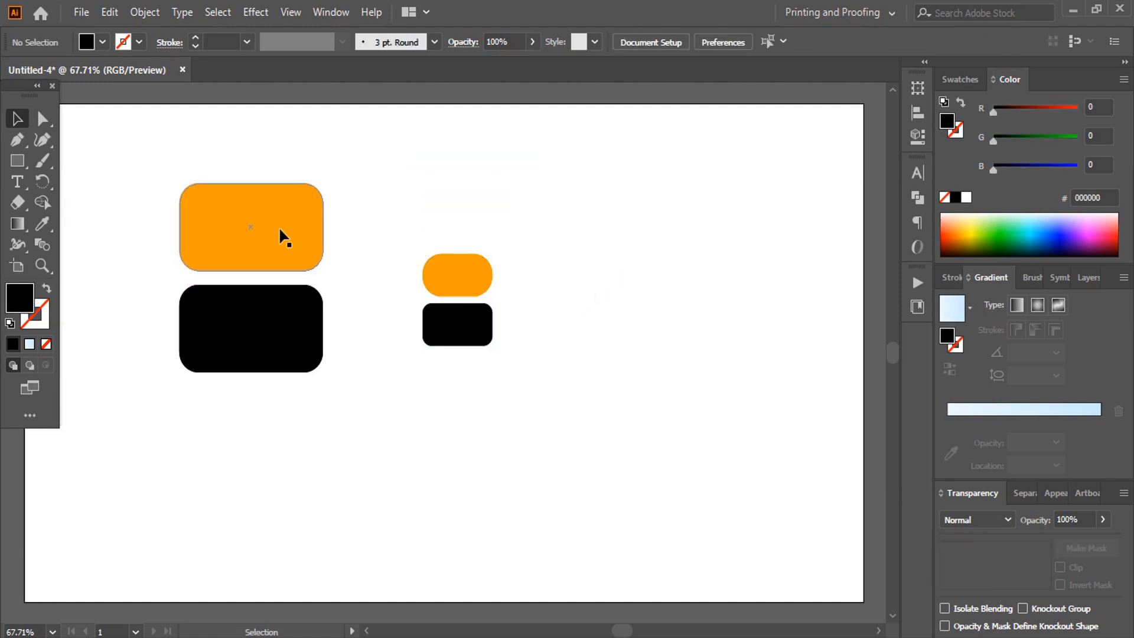
{"action": "left_click", "coordinate": [250, 227]}
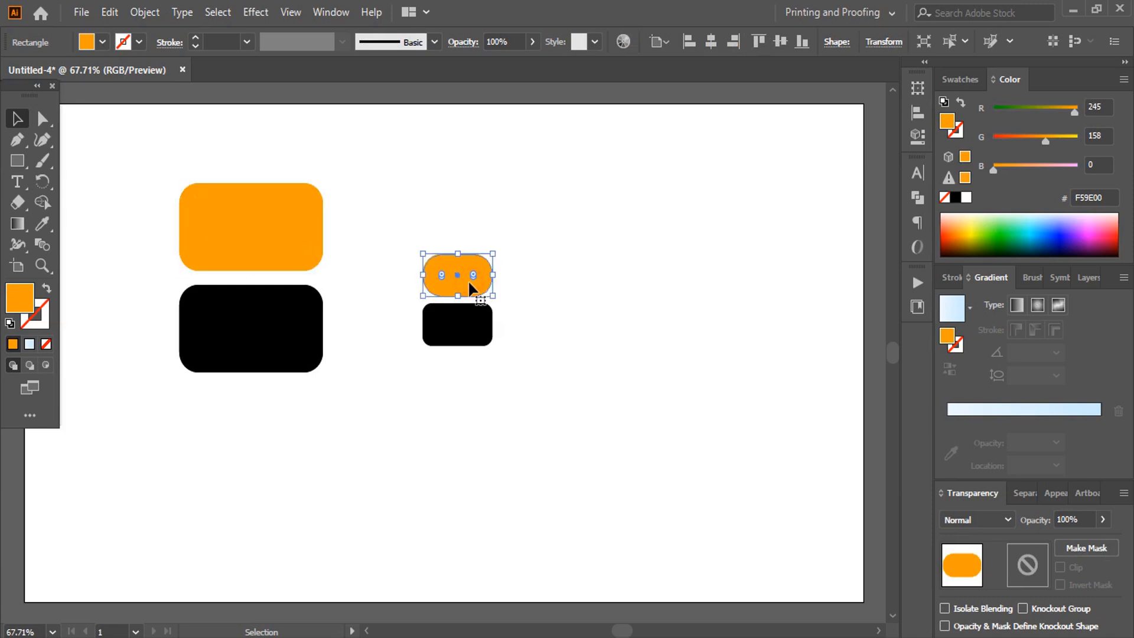
{"action": "left_click", "coordinate": [250, 328]}
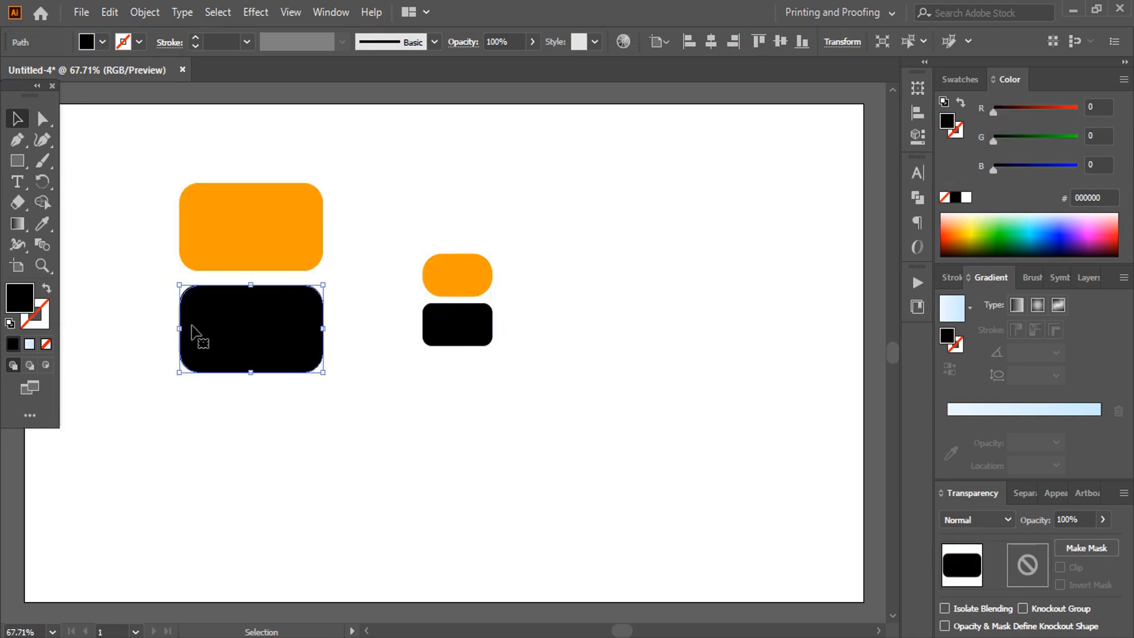
{"action": "left_click", "coordinate": [458, 325]}
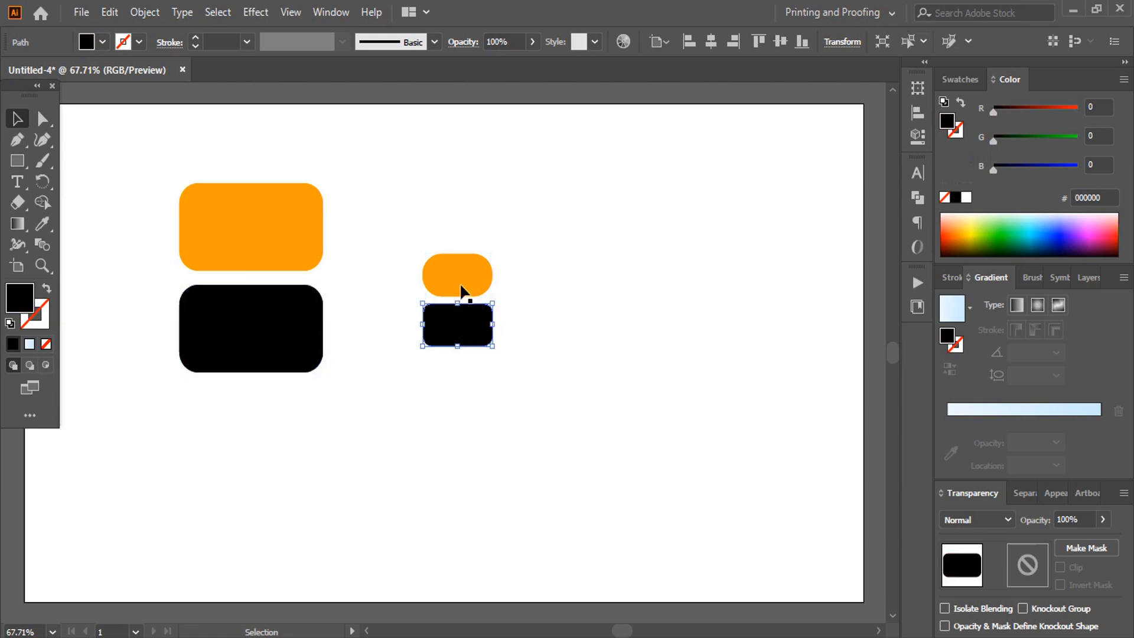
Step: Draw a black square near the centre and thicken its blue stroke twice
{"action": "left_click", "coordinate": [18, 161]}
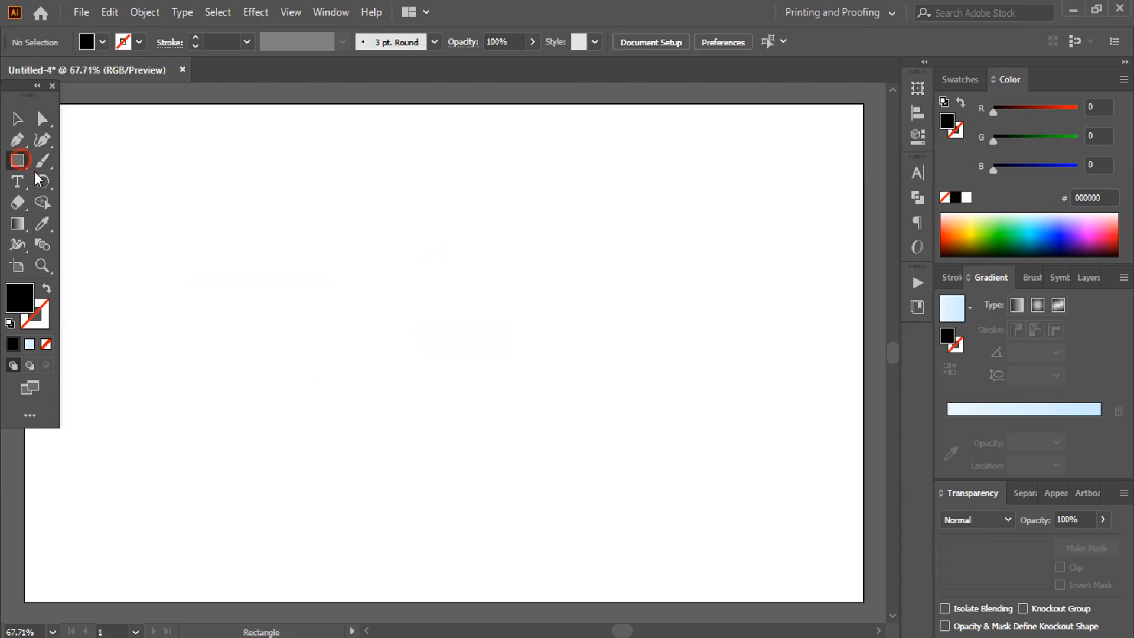
{"action": "left_click_drag", "start_coordinate": [359, 288], "coordinate": [466, 401]}
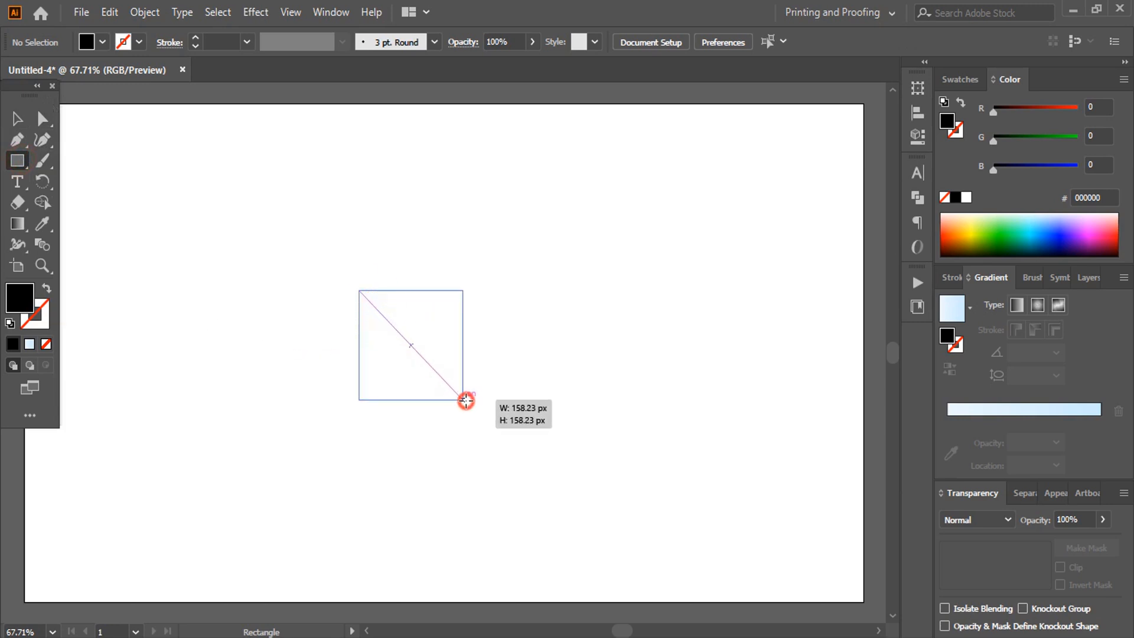
{"action": "left_click_drag", "start_coordinate": [359, 291], "coordinate": [466, 401]}
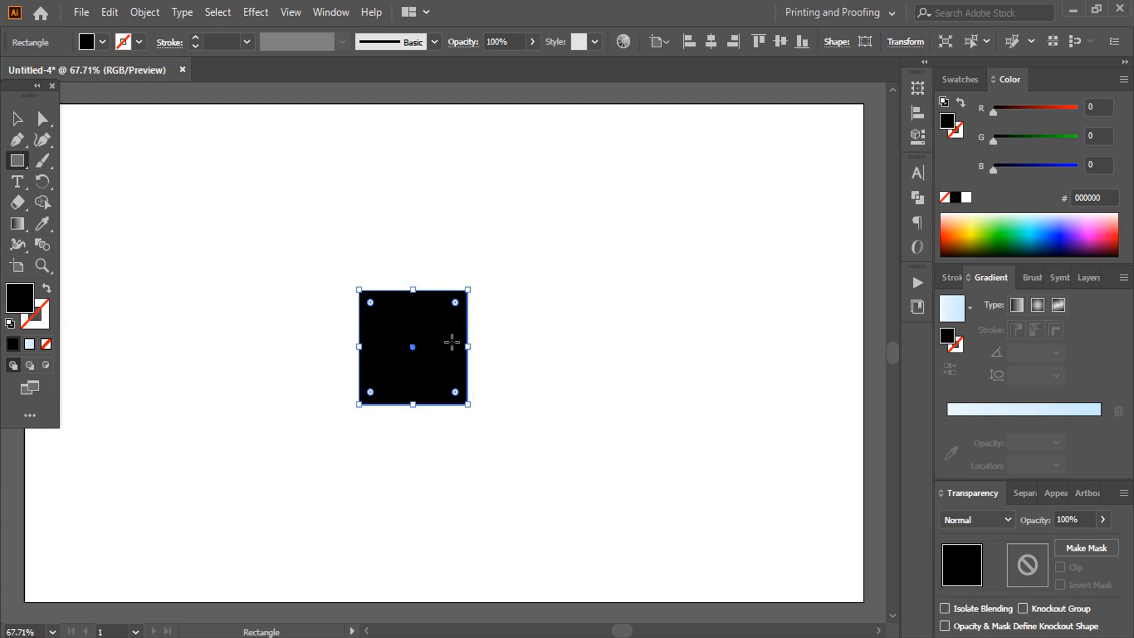
{"action": "mouse_move", "coordinate": [42, 326]}
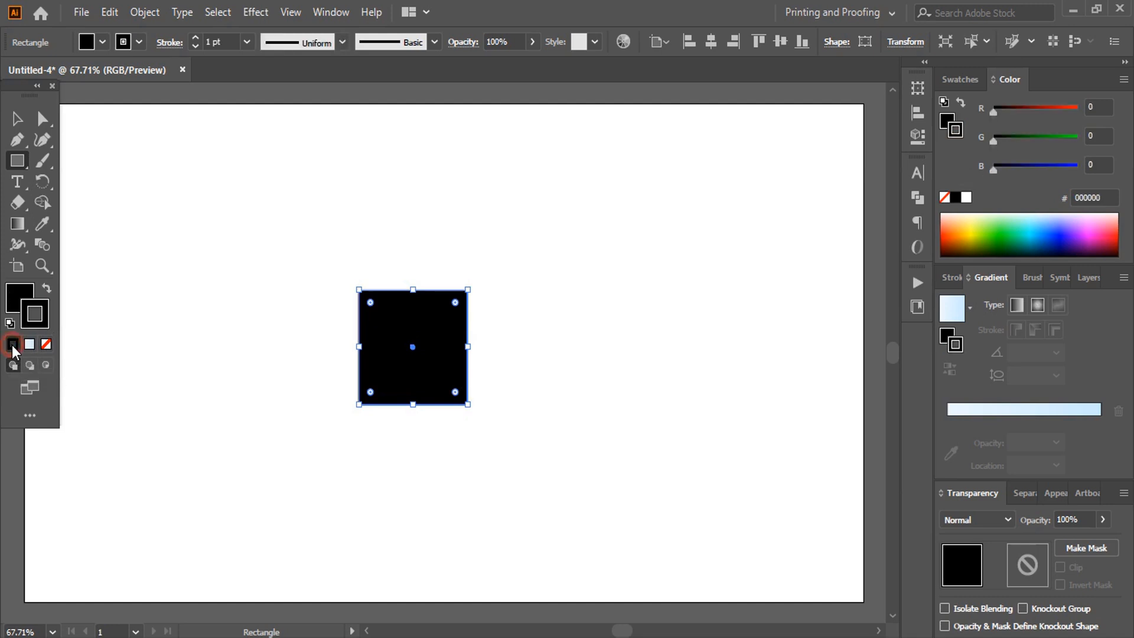
{"action": "left_click", "coordinate": [195, 36]}
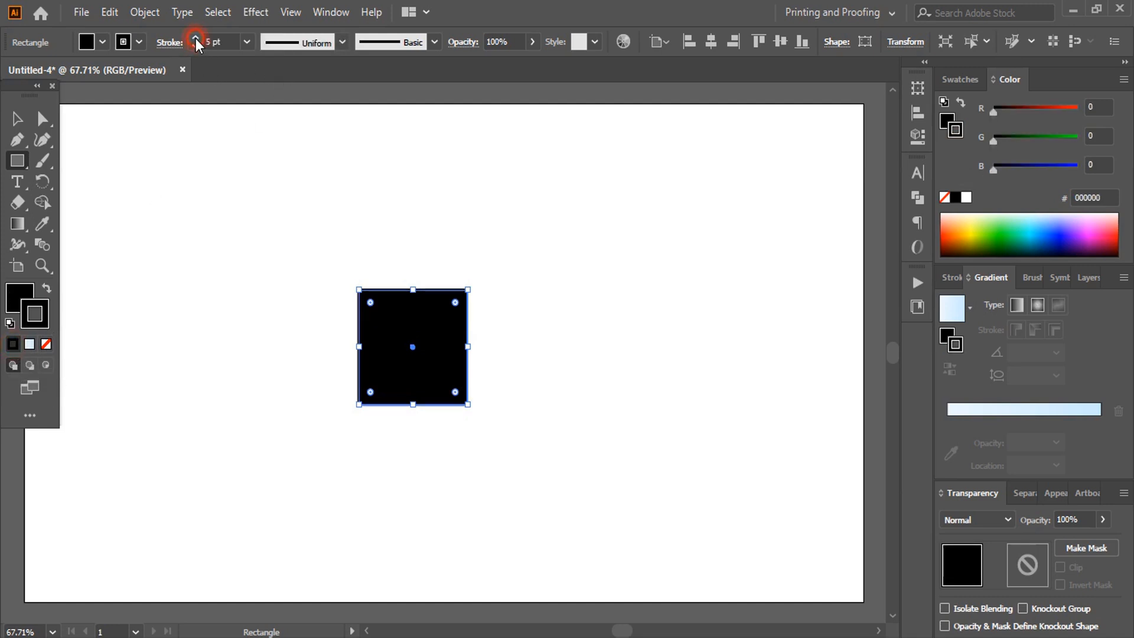
{"action": "left_click", "coordinate": [194, 38]}
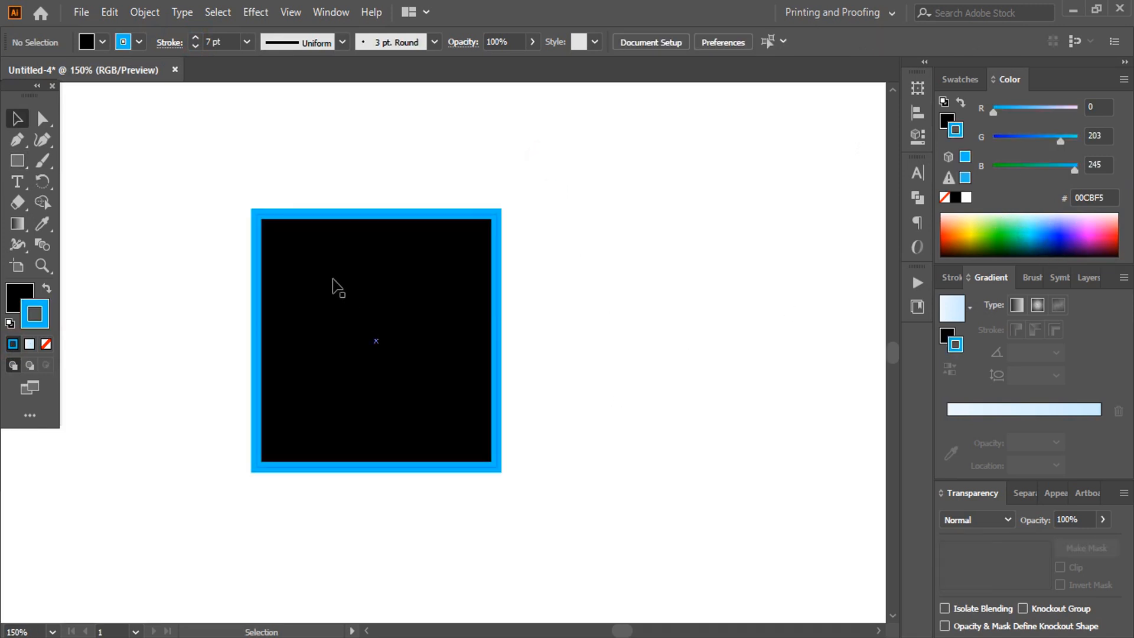
Step: Add a smaller copy of the square to the right and deselect it
{"action": "left_click_drag", "start_coordinate": [376, 340], "coordinate": [589, 293]}
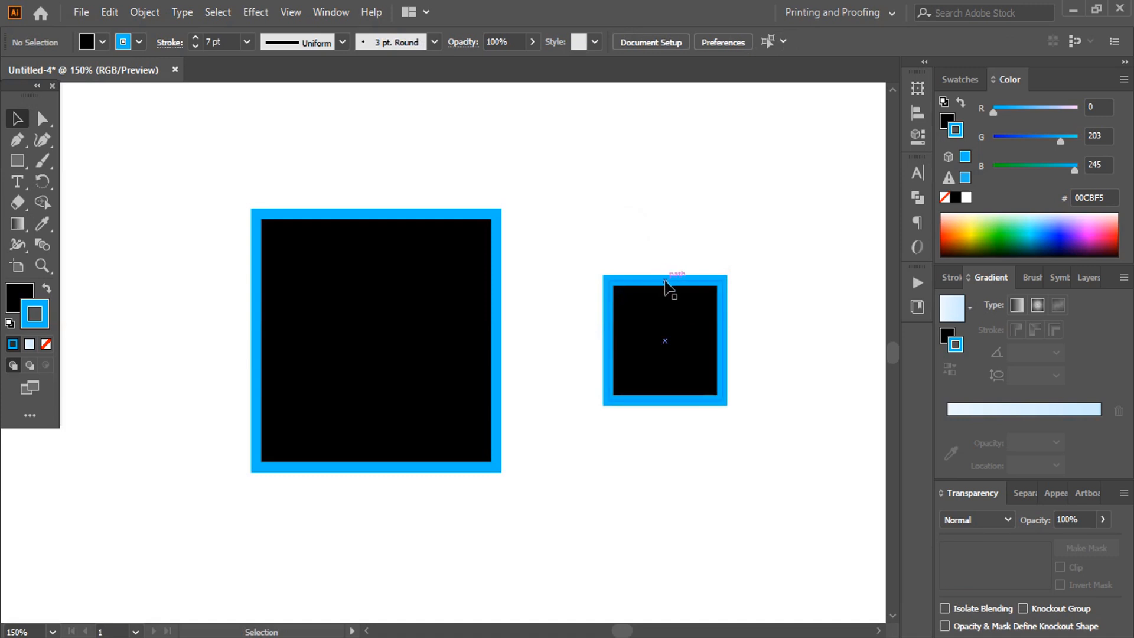
{"action": "left_click", "coordinate": [664, 340]}
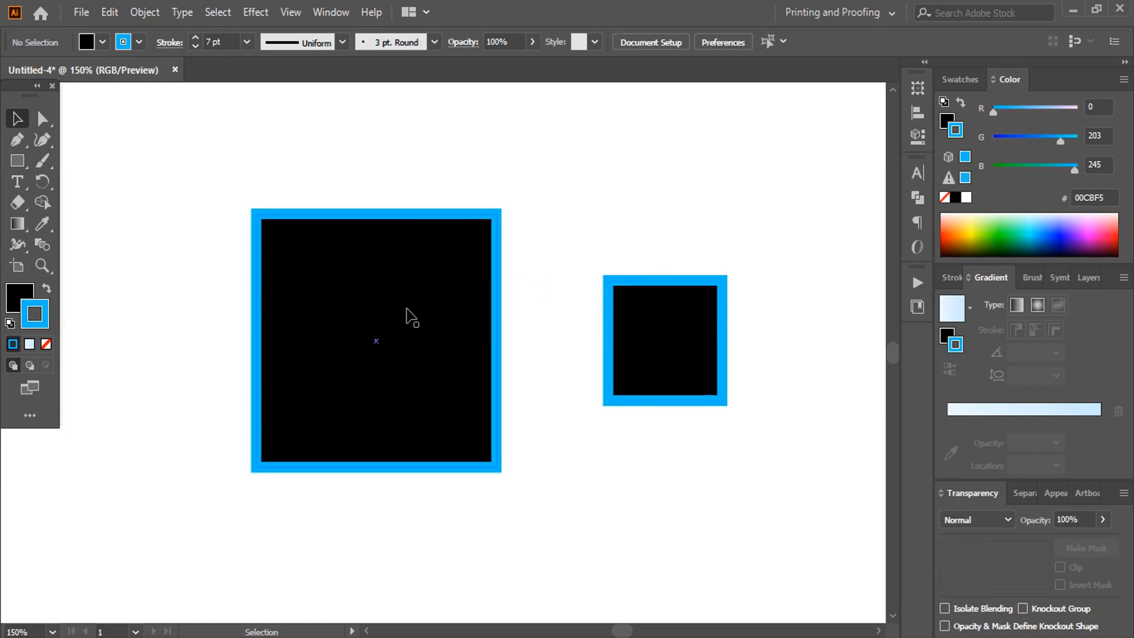
{"action": "mouse_move", "coordinate": [669, 335]}
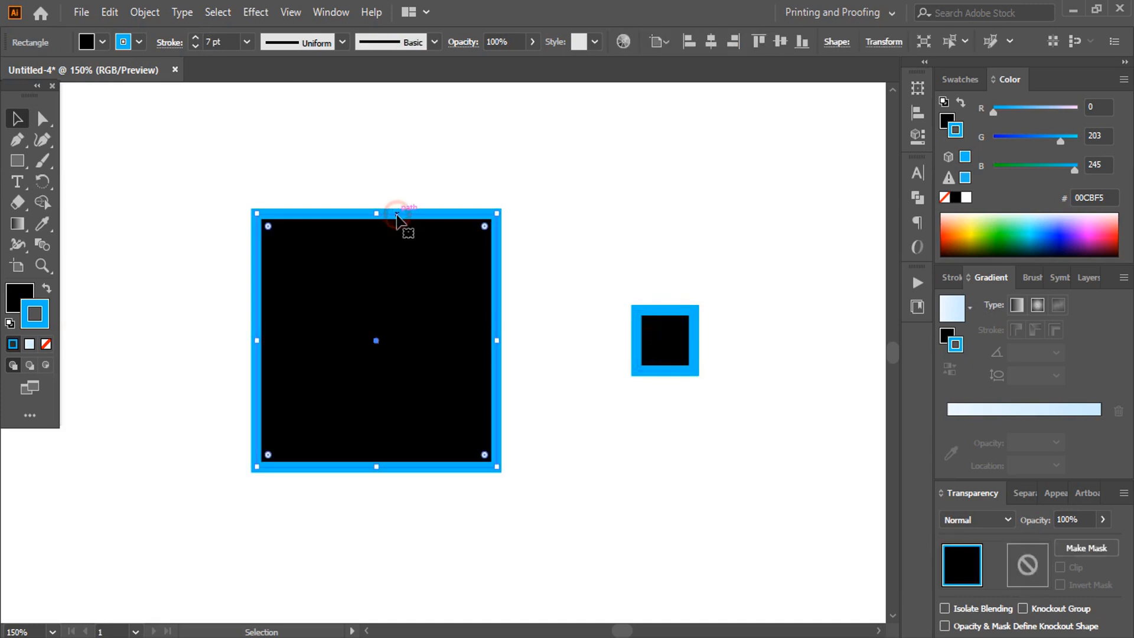
{"action": "mouse_move", "coordinate": [416, 314]}
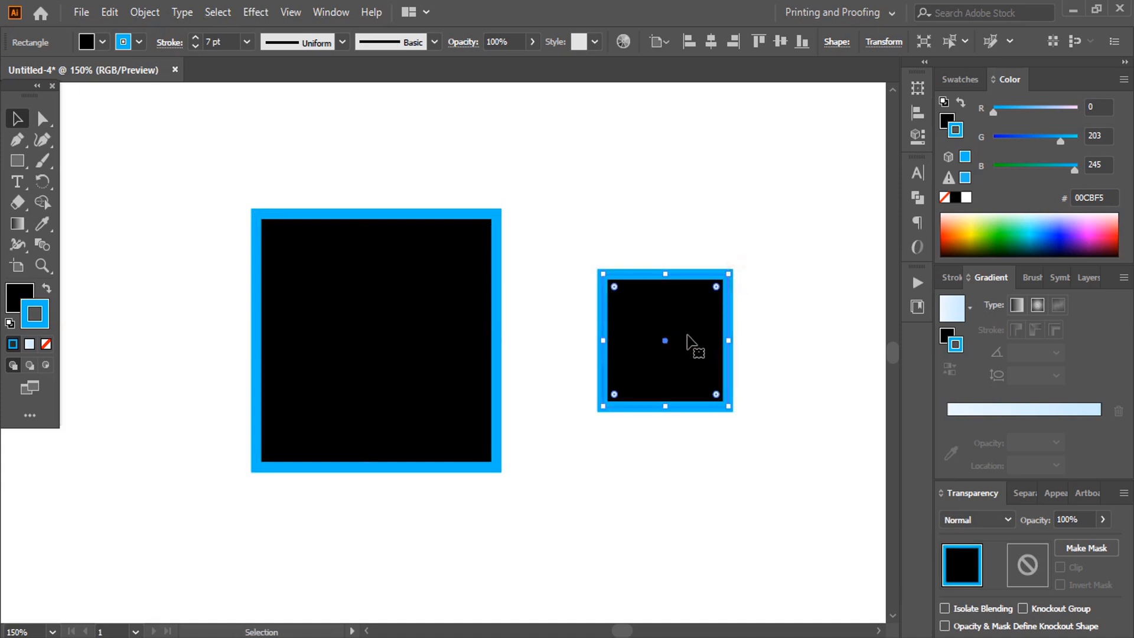
{"action": "mouse_move", "coordinate": [669, 289]}
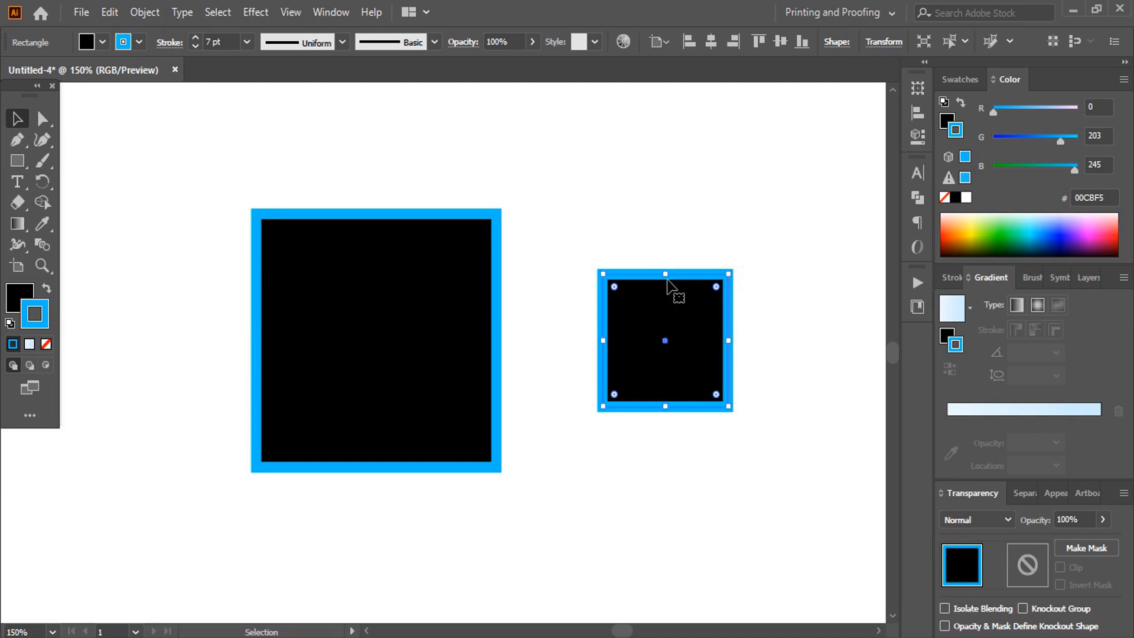
{"action": "mouse_move", "coordinate": [695, 355]}
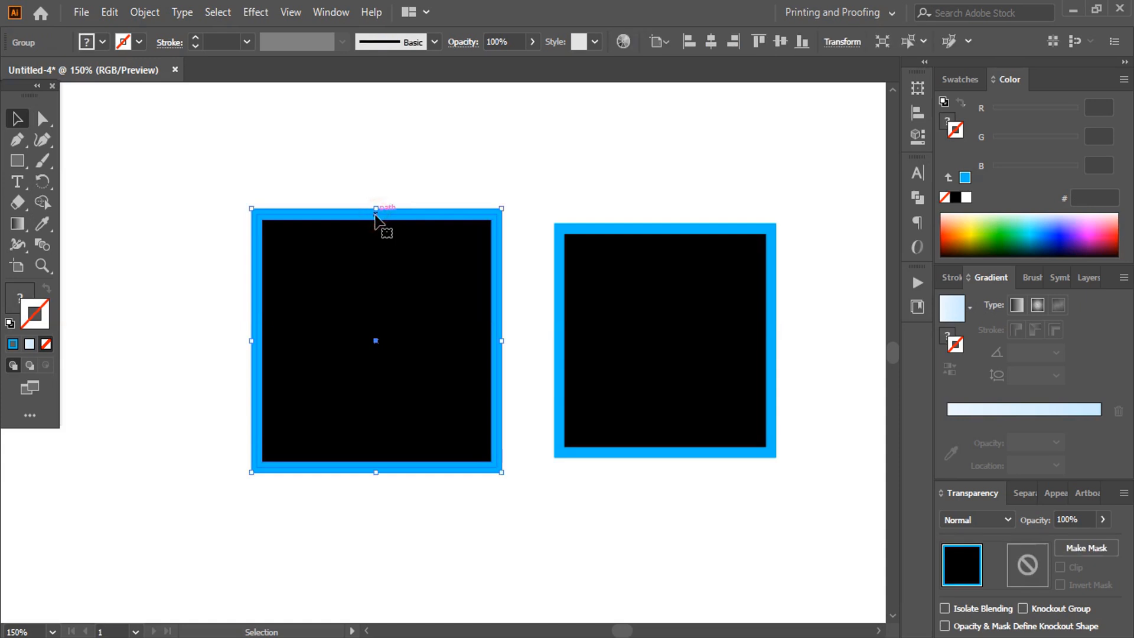
{"action": "mouse_move", "coordinate": [443, 293]}
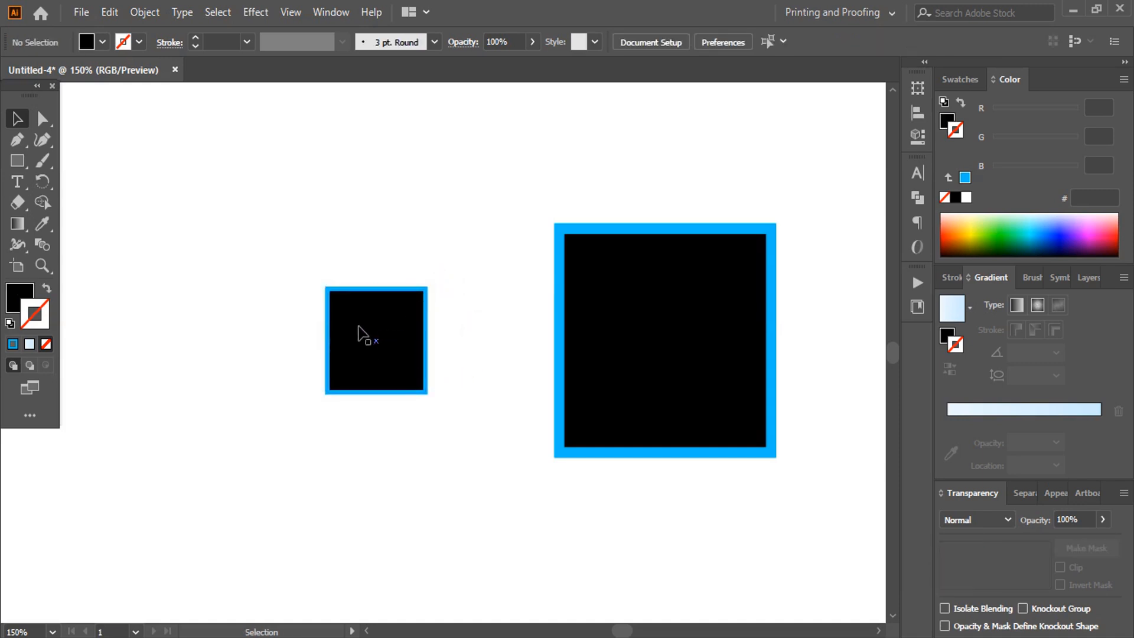
{"action": "mouse_move", "coordinate": [389, 295]}
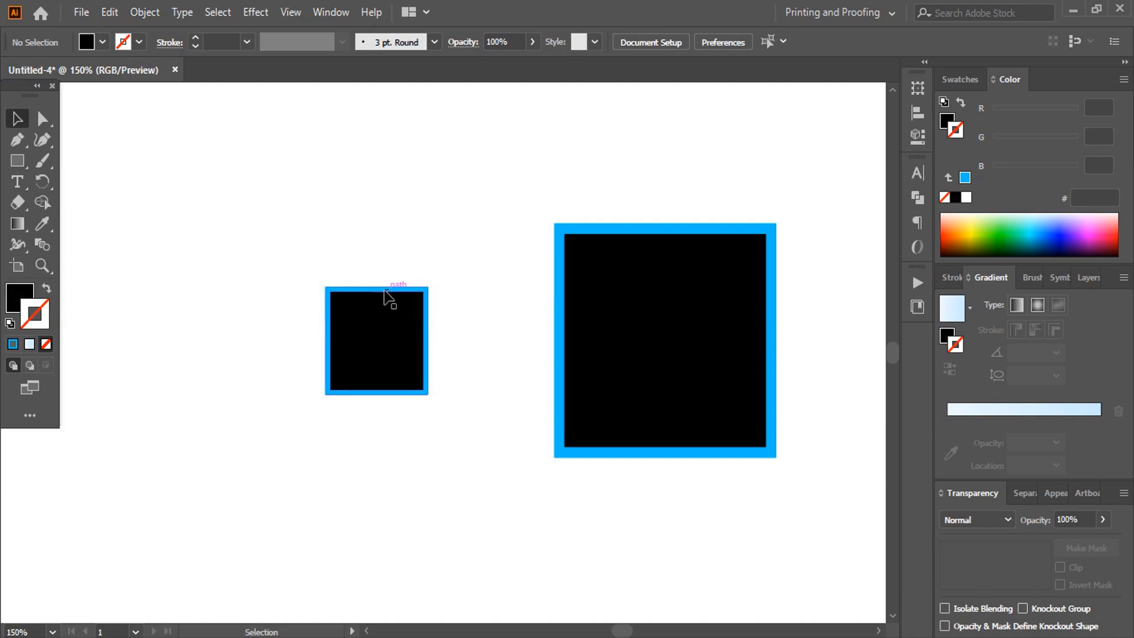
{"action": "mouse_move", "coordinate": [425, 372]}
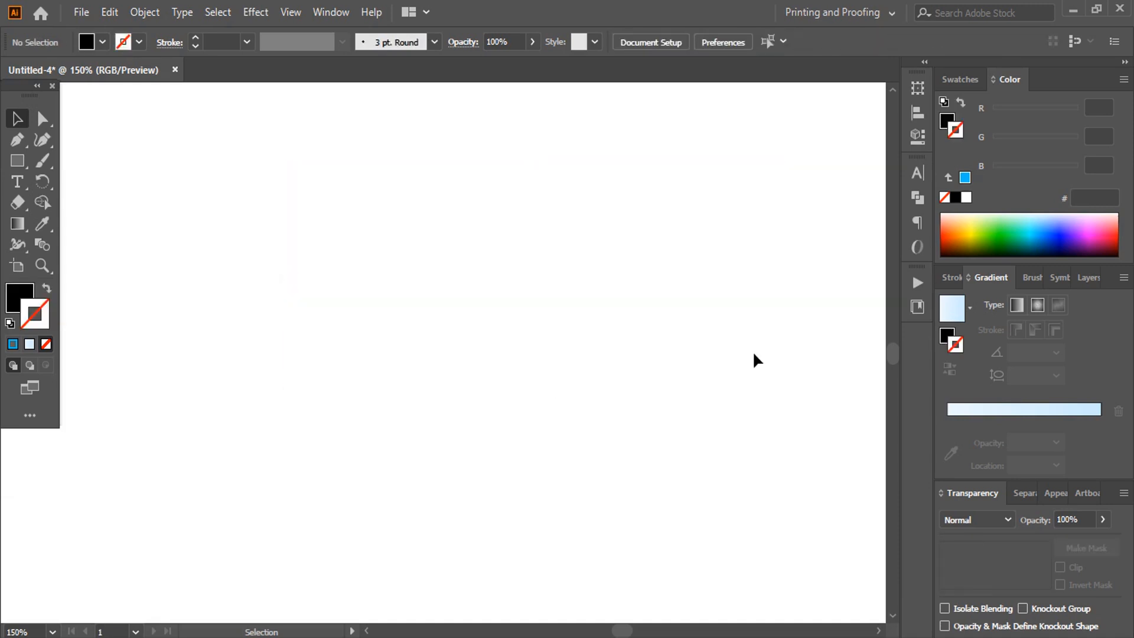
Step: Add a text object and replace the Lorem ipsum placeholder with ABCD
{"action": "left_click", "coordinate": [17, 181]}
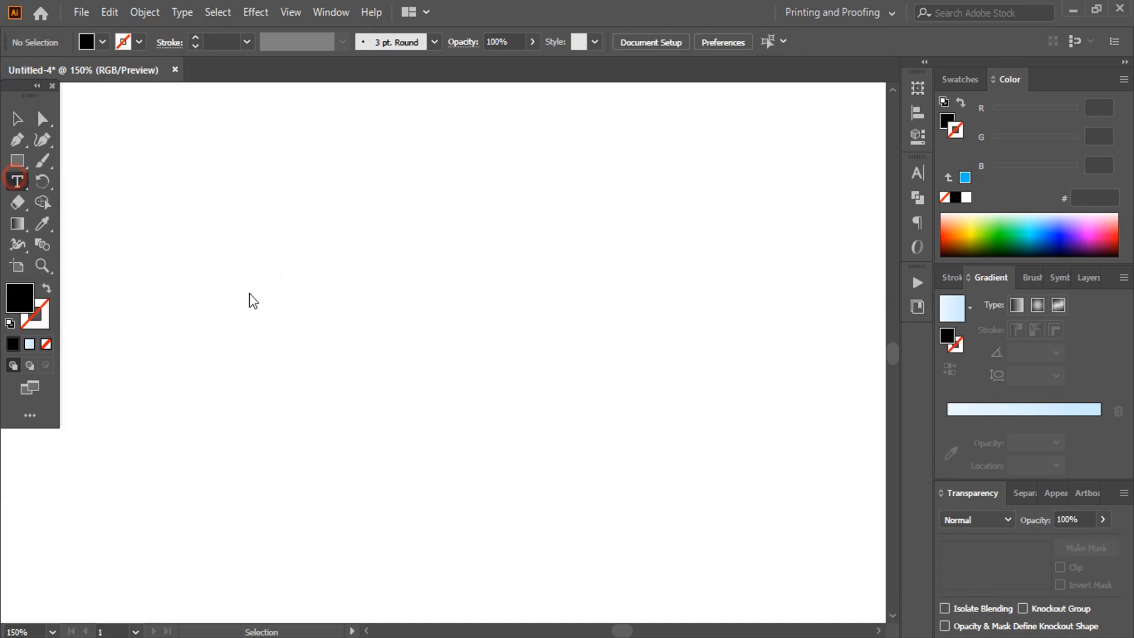
{"action": "type", "text": "Lorem ipsum"}
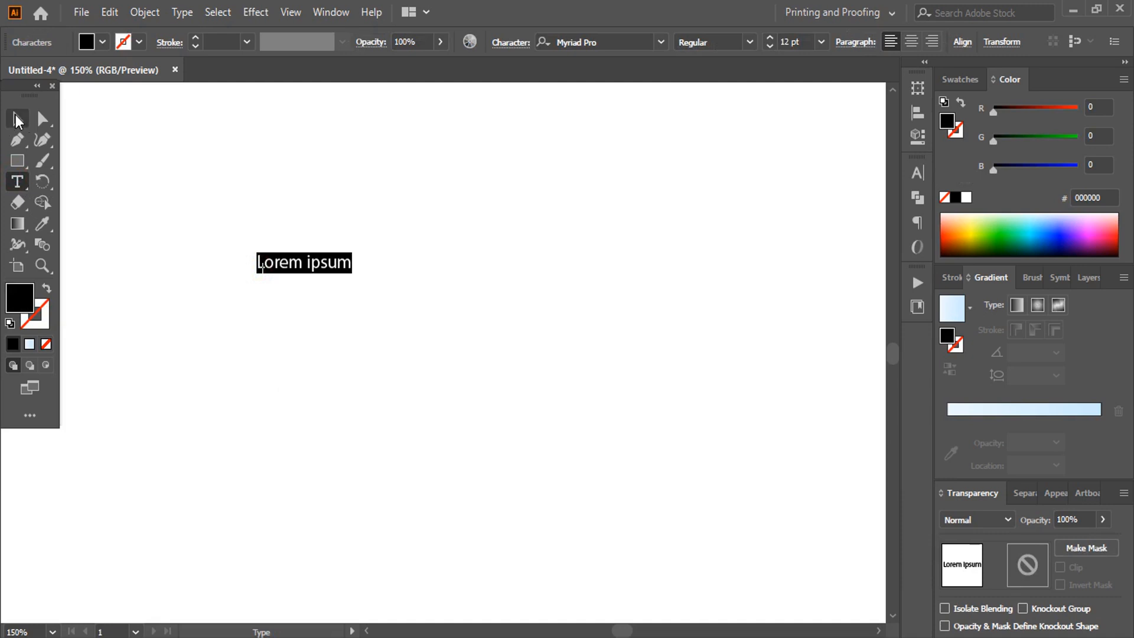
{"action": "left_click", "coordinate": [17, 118]}
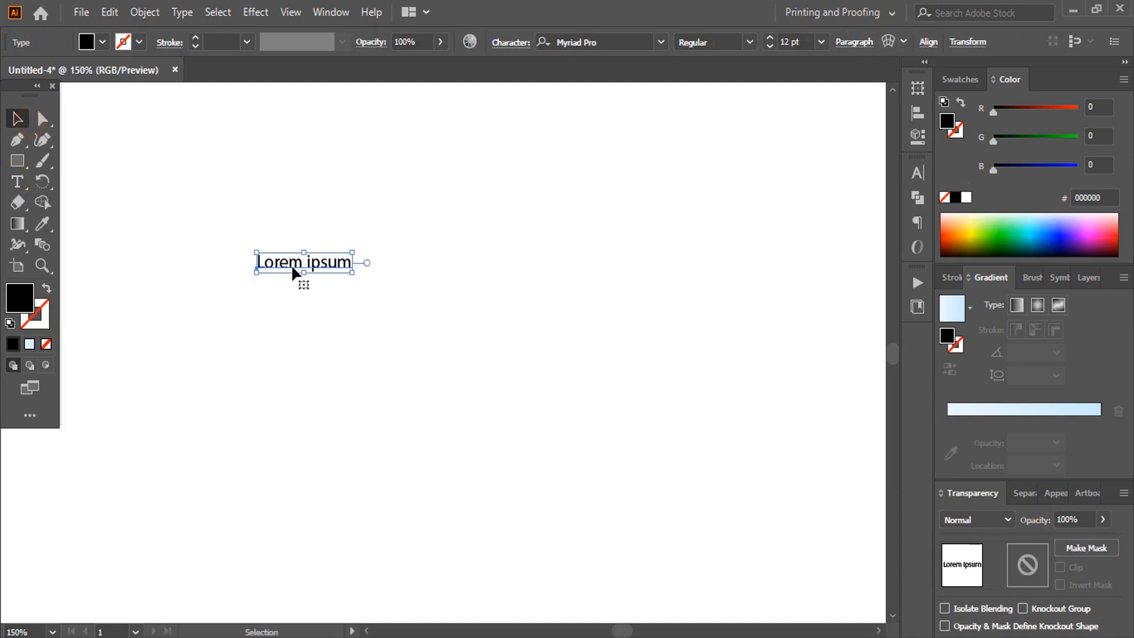
{"action": "left_click", "coordinate": [17, 182]}
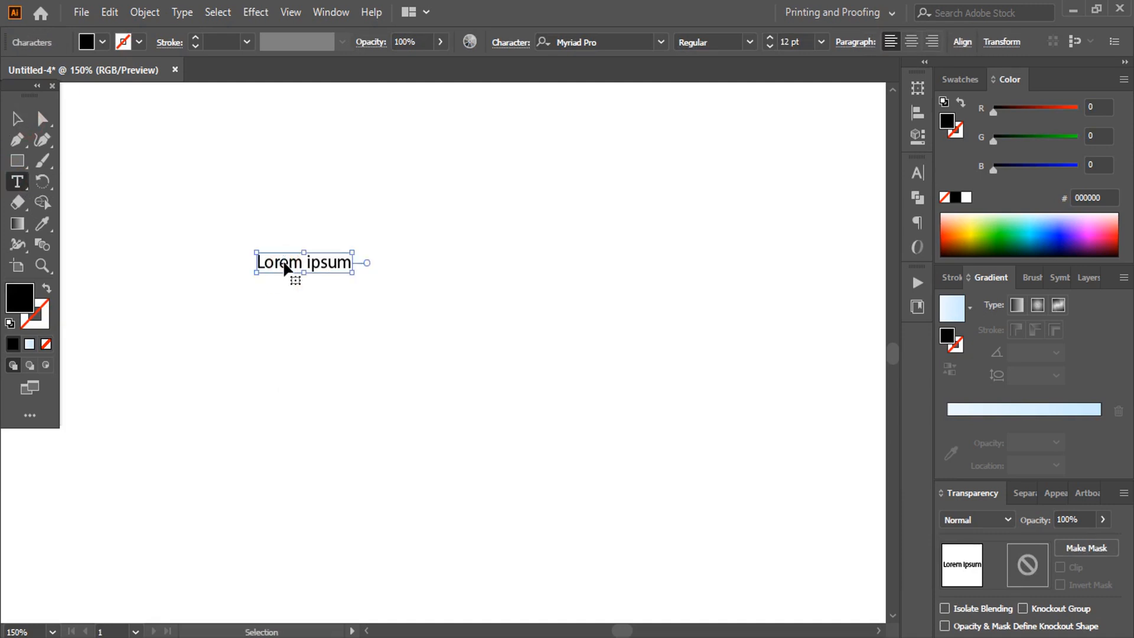
{"action": "type", "text": "ABCD"}
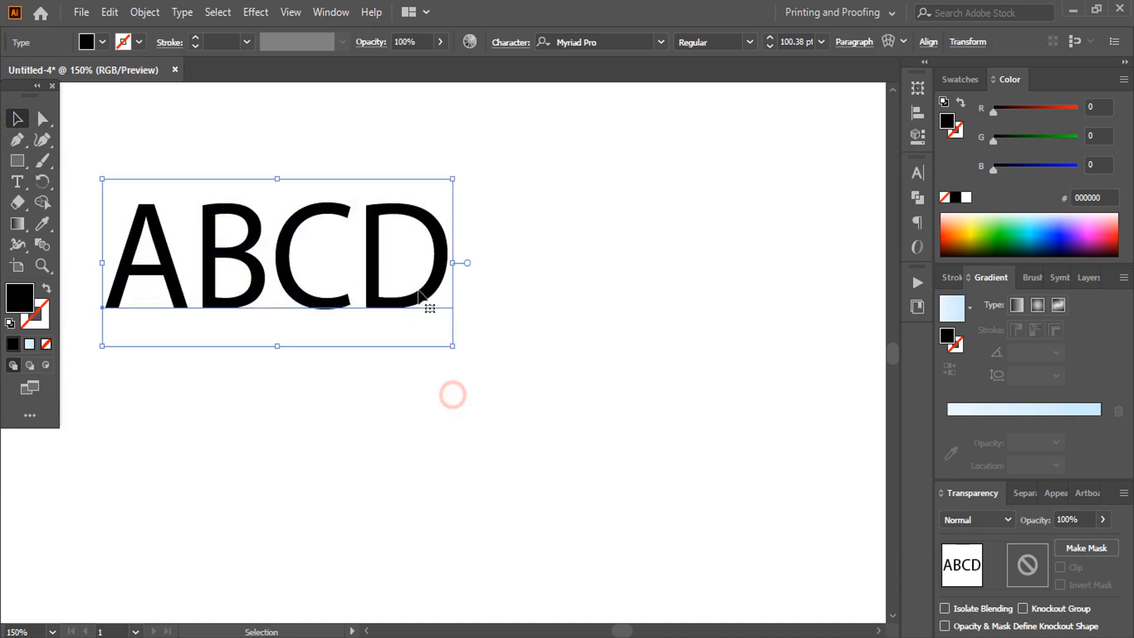
{"action": "left_click", "coordinate": [659, 41]}
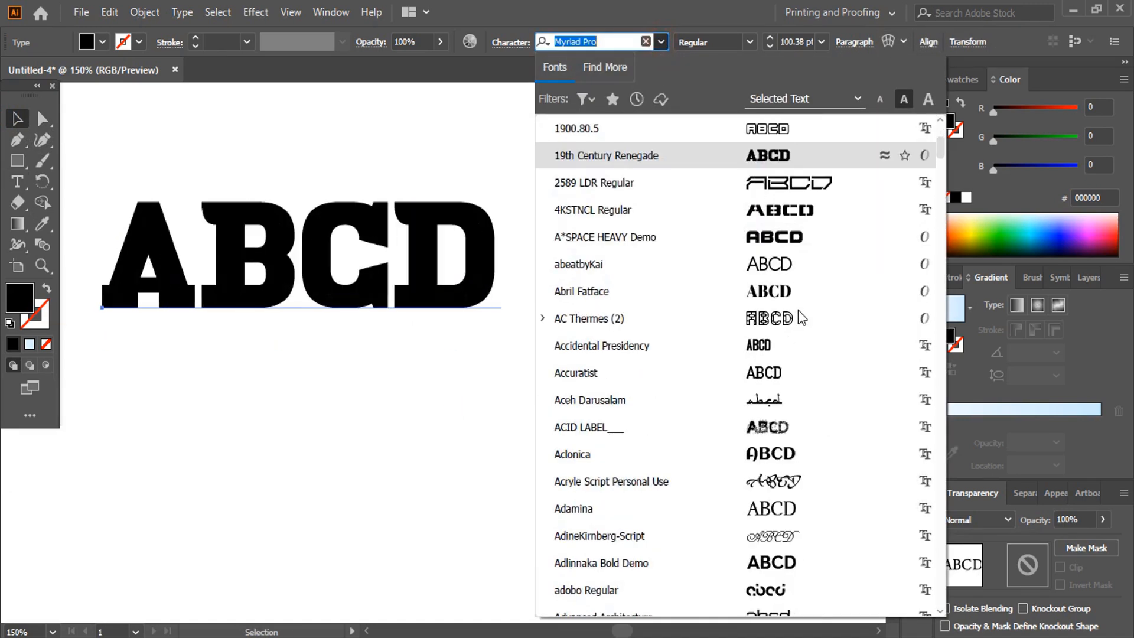
Step: Set the ABCD text in adobo Regular and place a copy below it
{"action": "scroll", "scroll_direction": "down", "scroll_amount": 3}
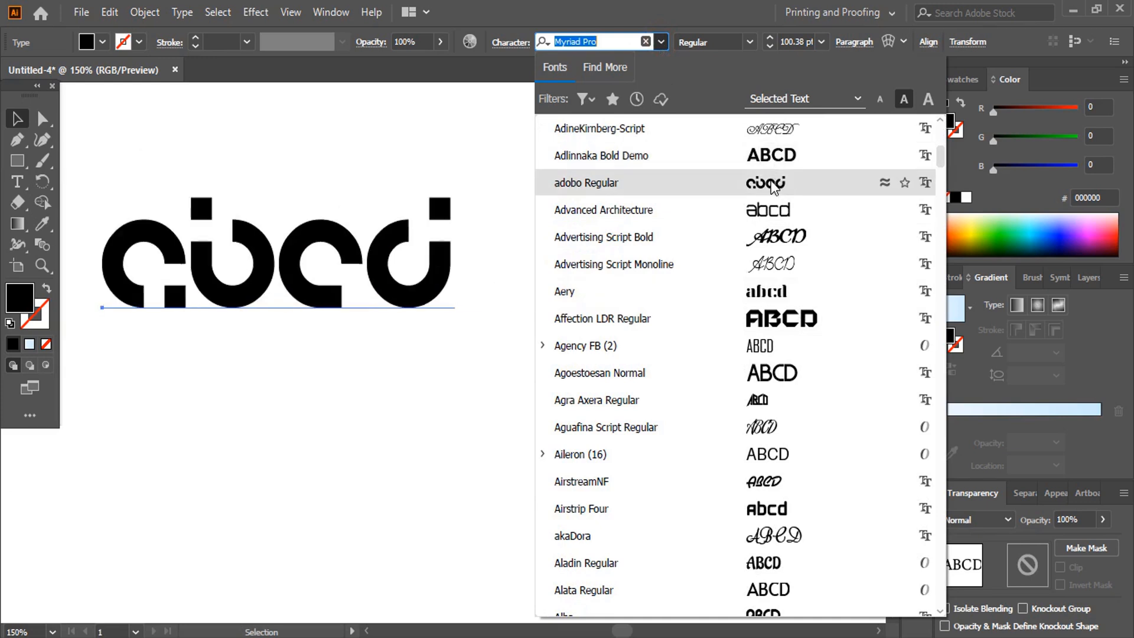
{"action": "left_click", "coordinate": [478, 382]}
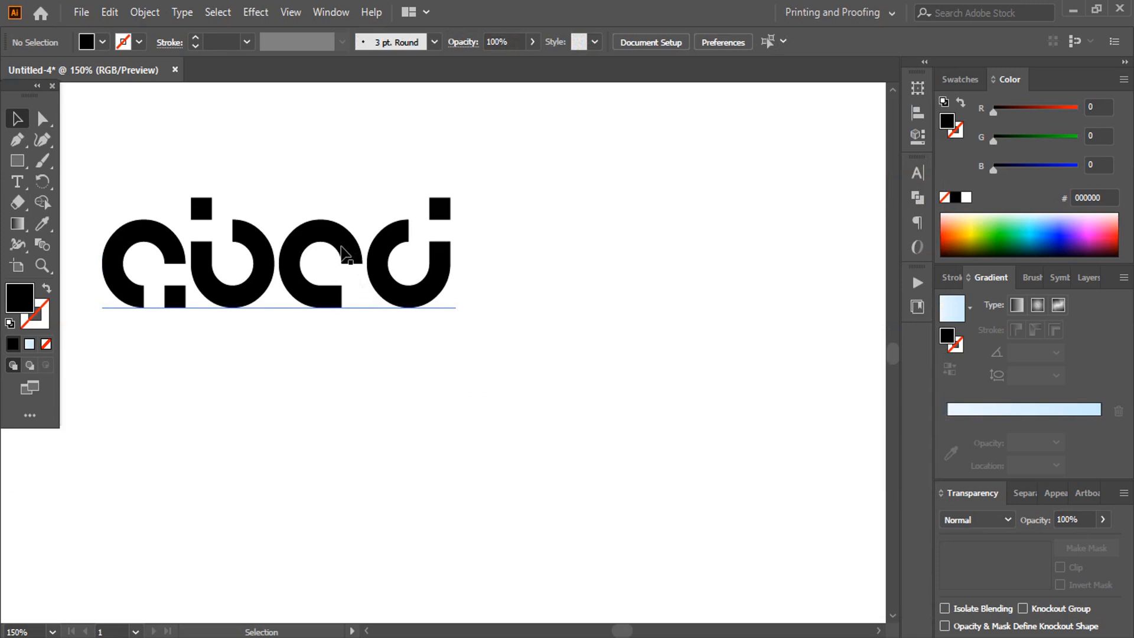
{"action": "mouse_move", "coordinate": [408, 273]}
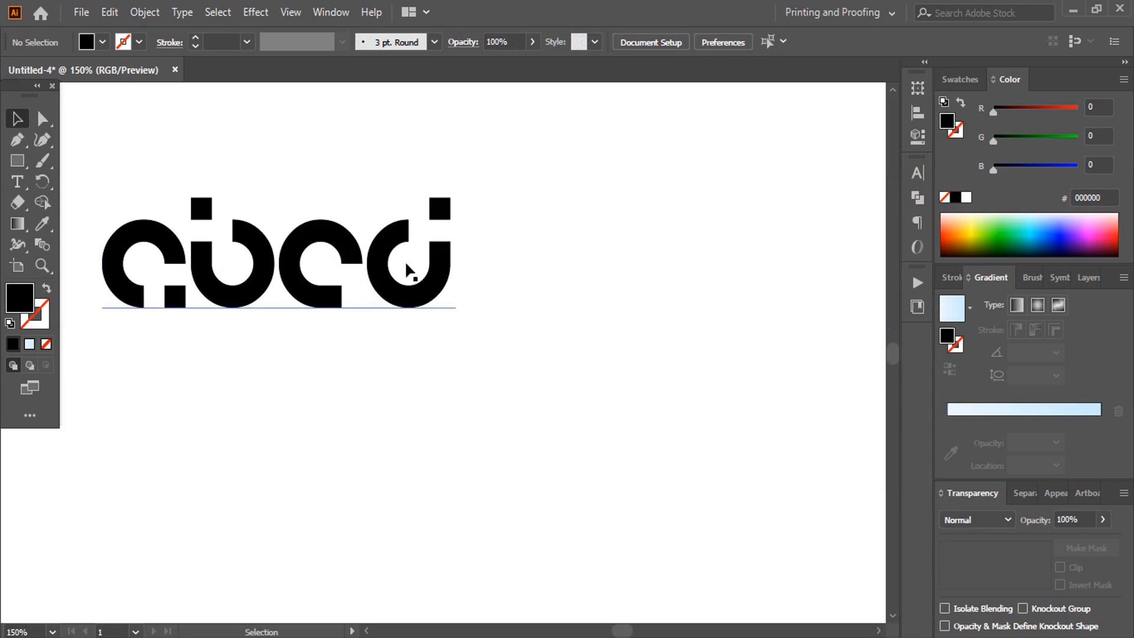
{"action": "left_click_drag", "start_coordinate": [405, 272], "coordinate": [527, 336]}
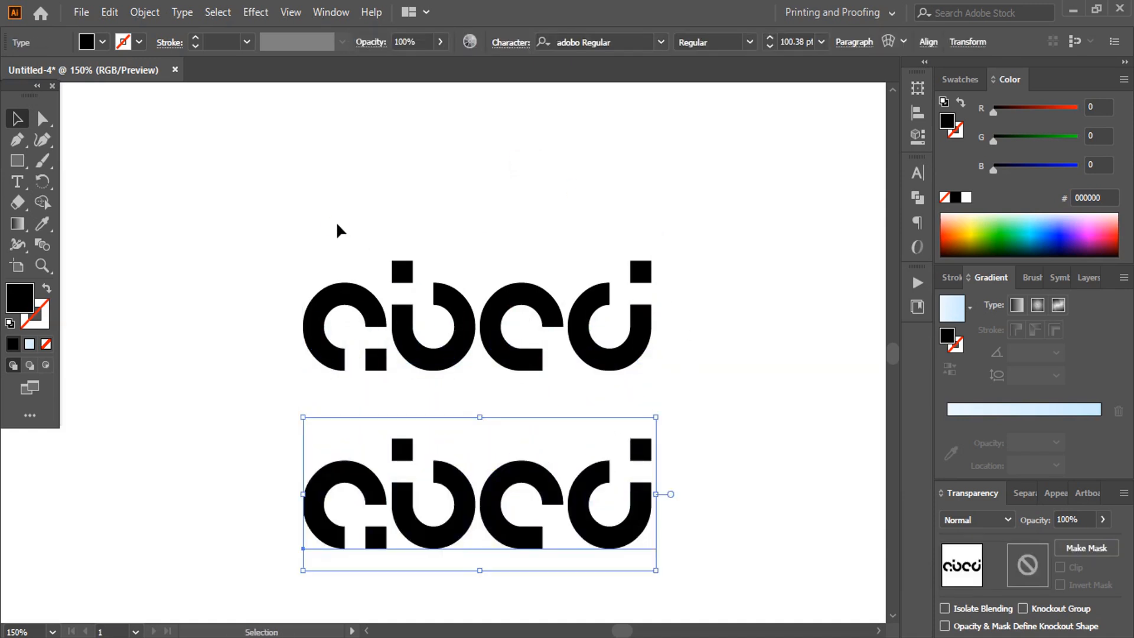
Step: Expand the upper stencil abcd copy into outline shapes via Object > Expand
{"action": "left_click", "coordinate": [341, 231]}
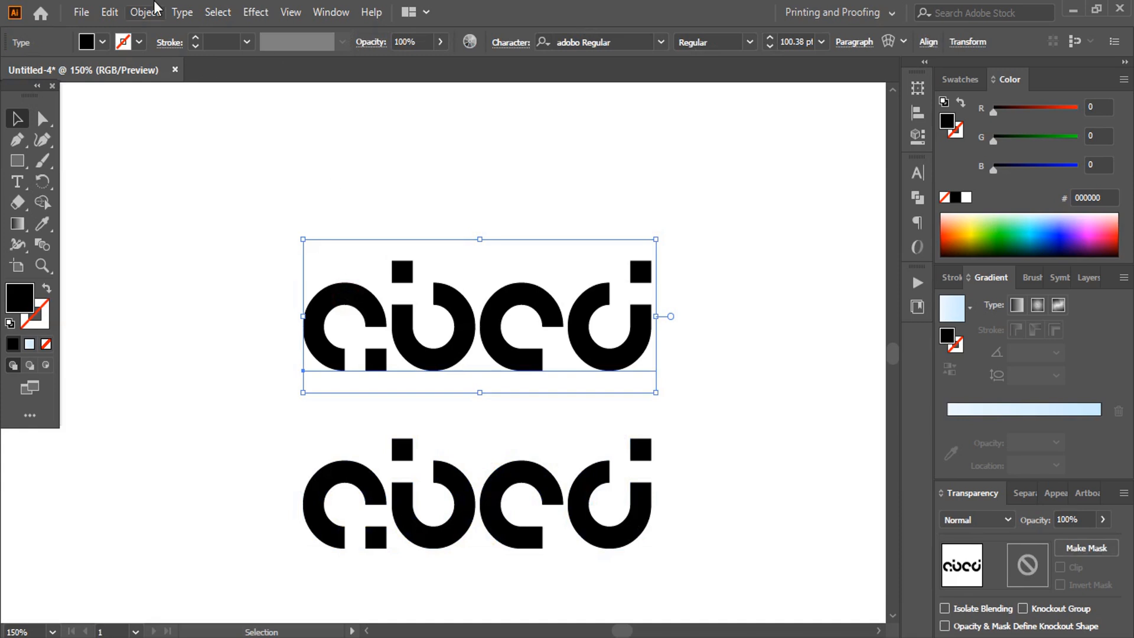
{"action": "left_click", "coordinate": [143, 12]}
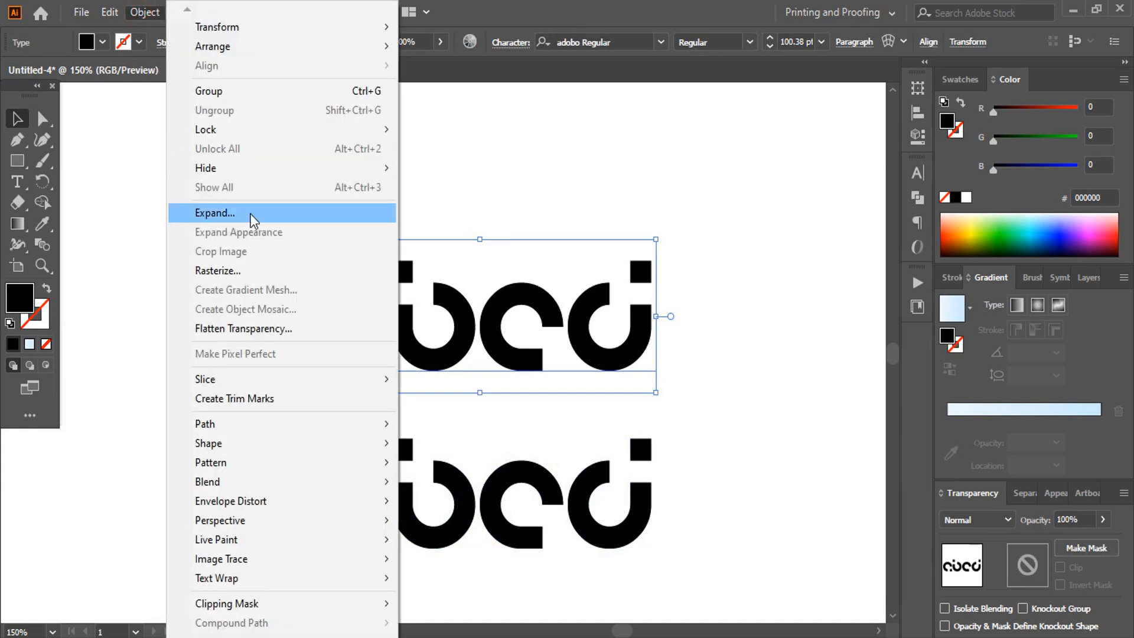
{"action": "left_click", "coordinate": [214, 213]}
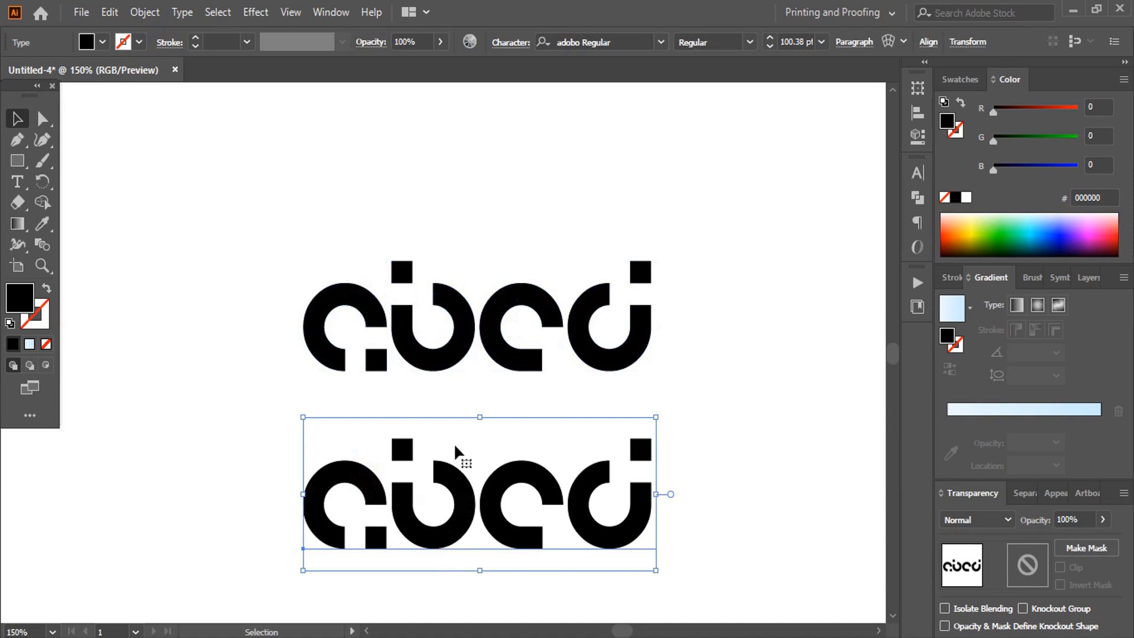
{"action": "mouse_move", "coordinate": [463, 556]}
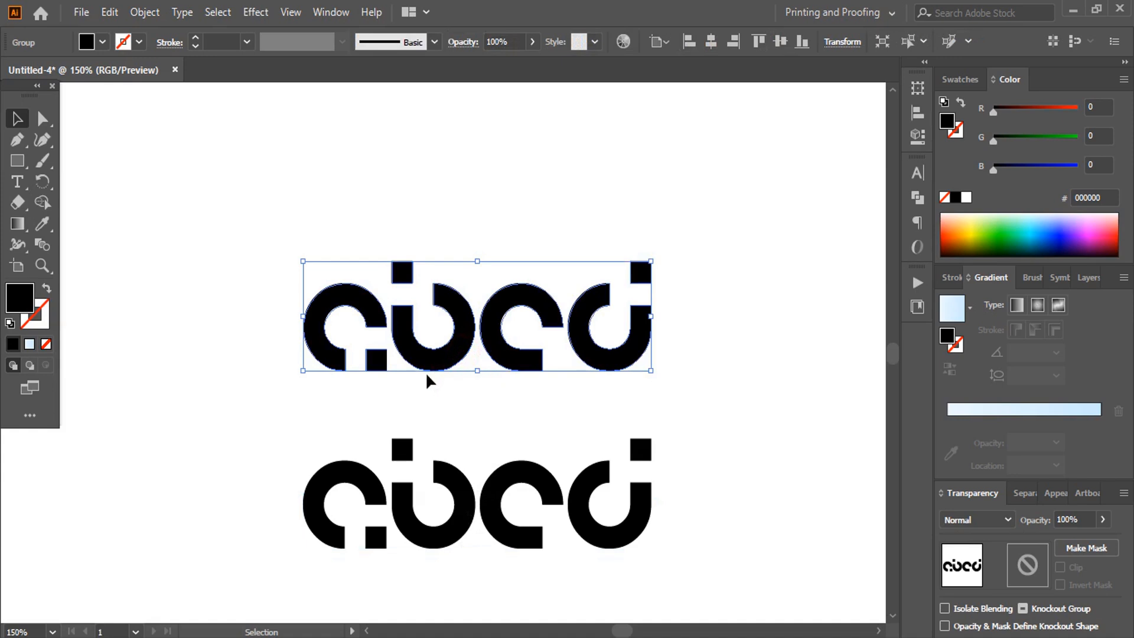
{"action": "mouse_move", "coordinate": [453, 376]}
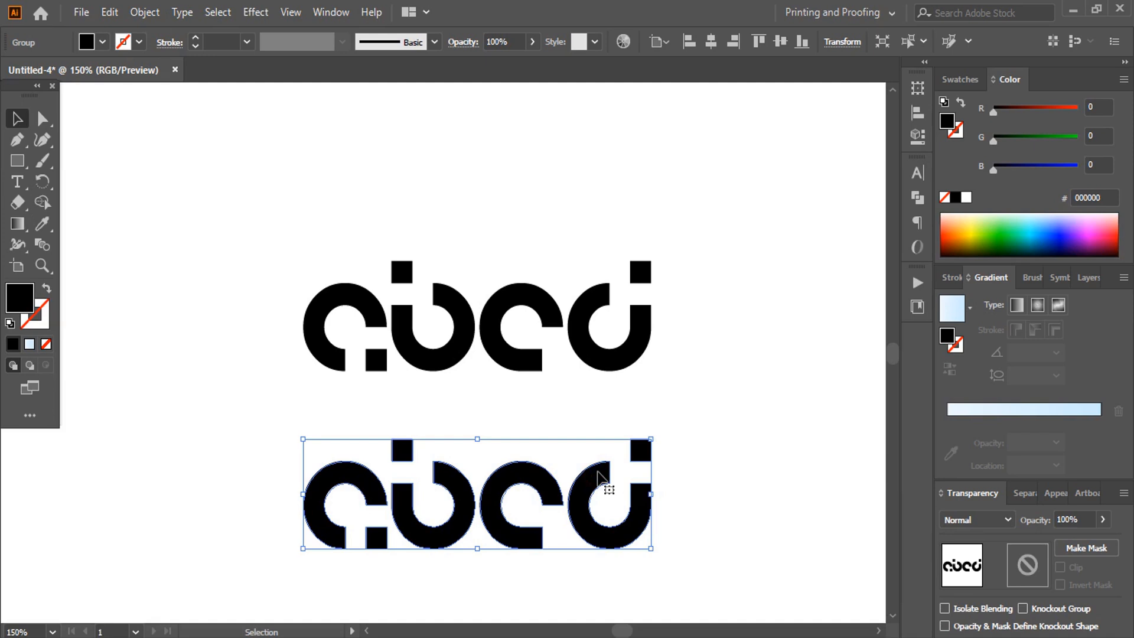
{"action": "left_click", "coordinate": [724, 359]}
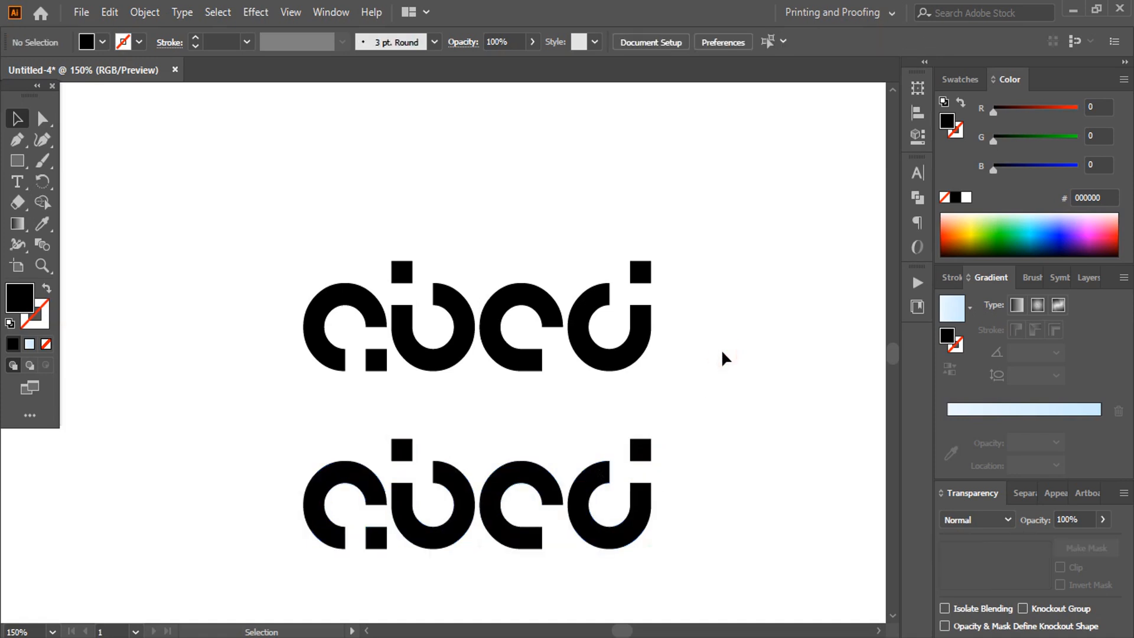